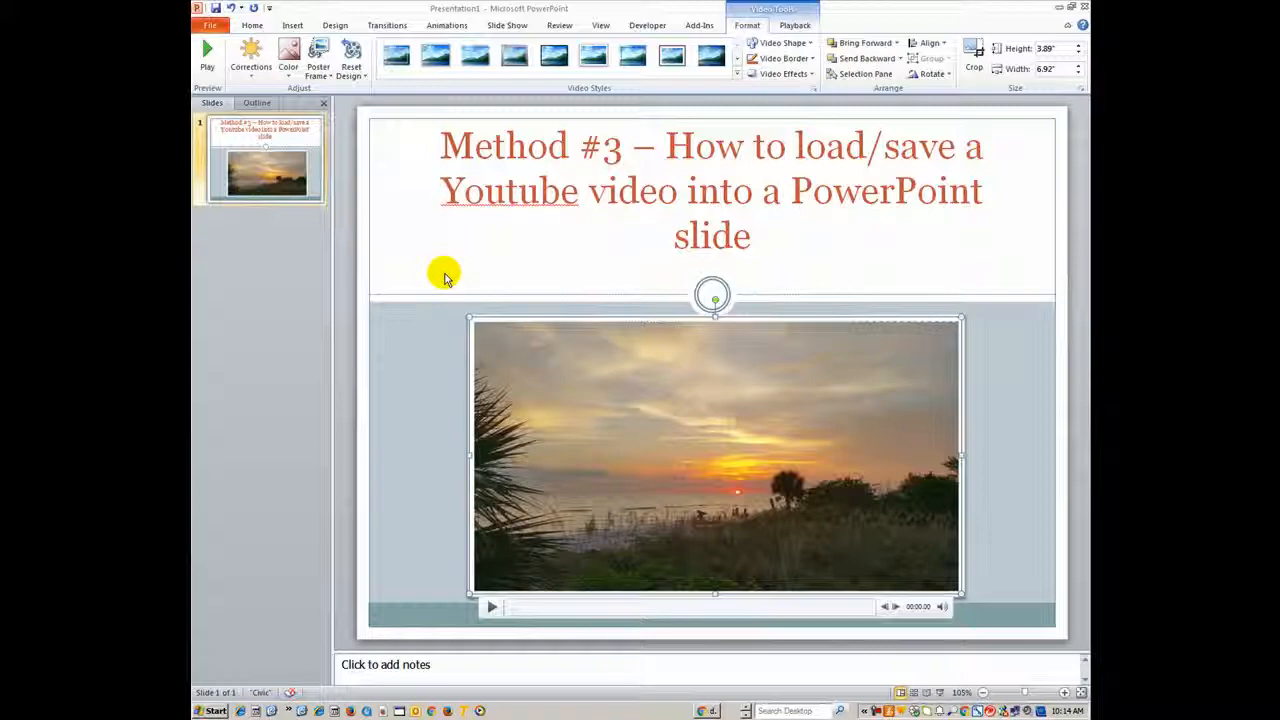
mouse_move(448, 270)
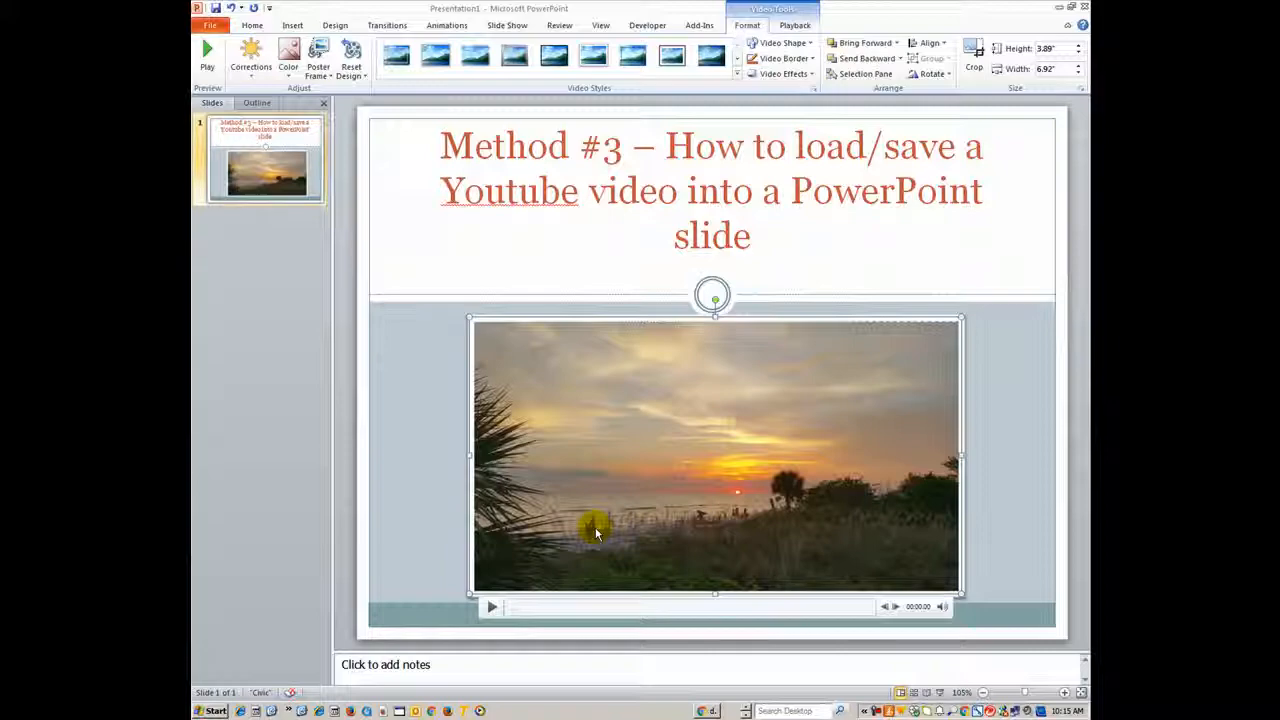
- Play and pause the sunset video preview, then exit the slide show
left_click(491, 607)
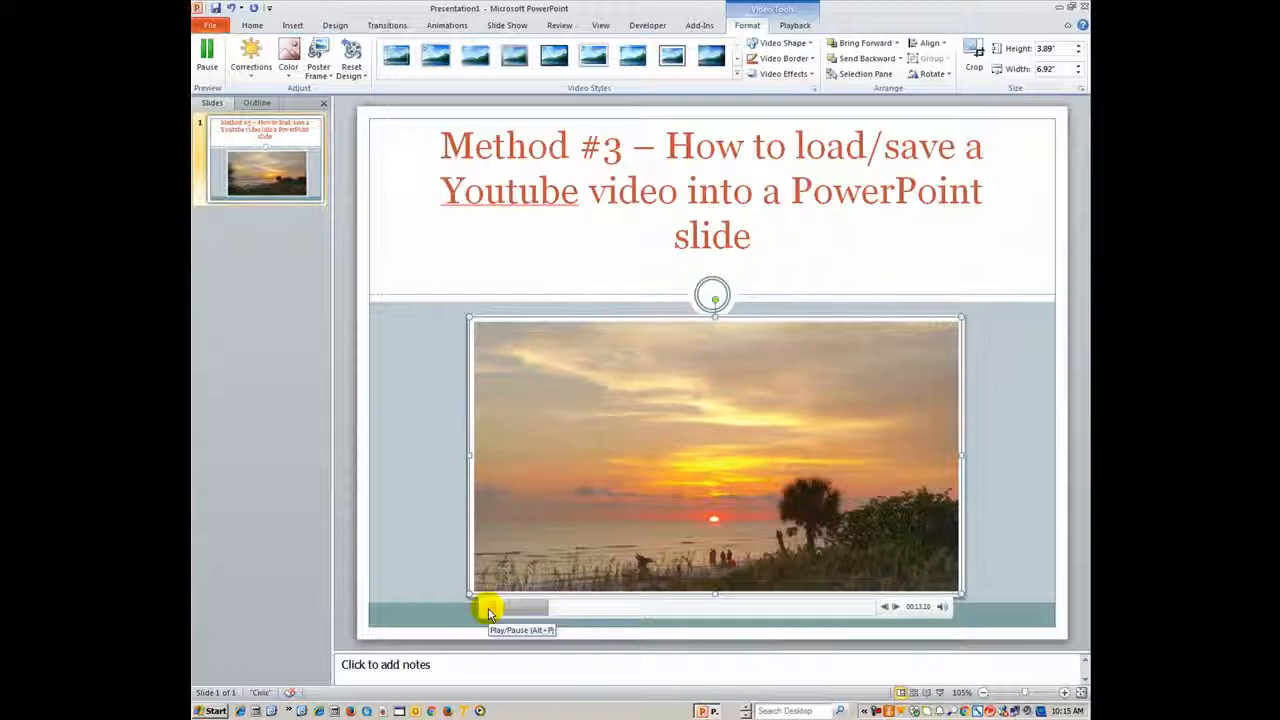
left_click(490, 611)
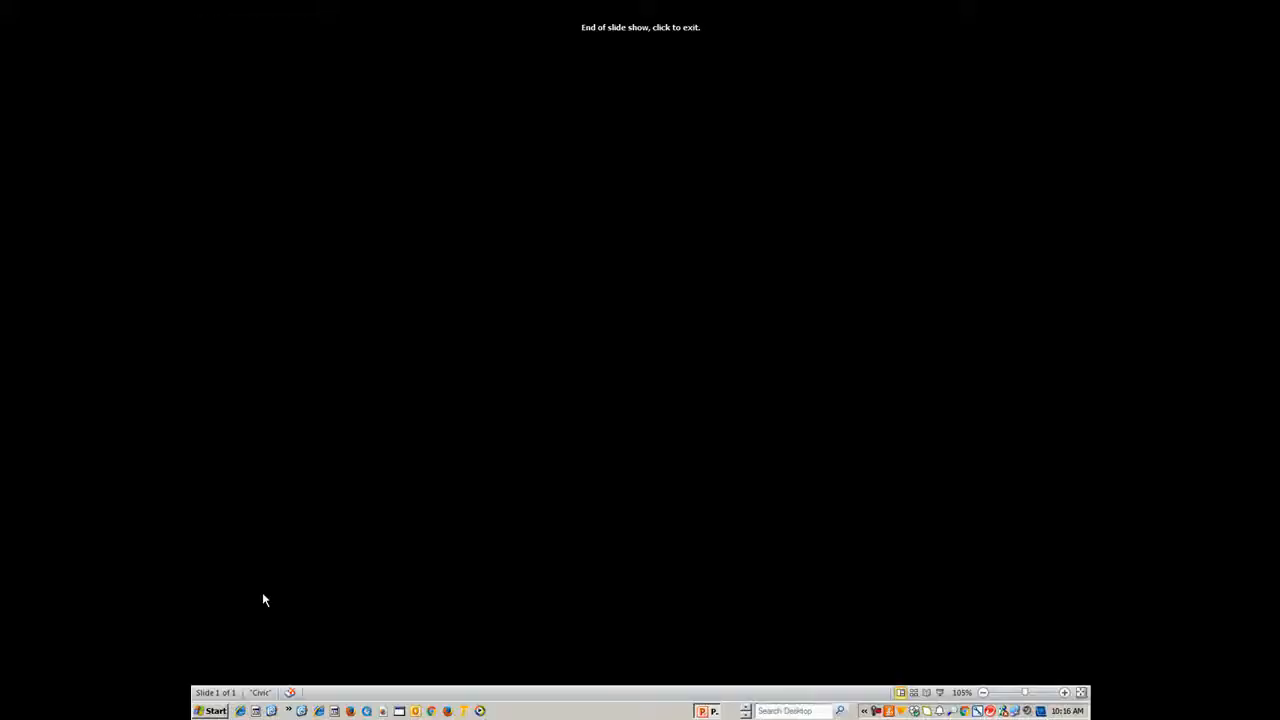
left_click(265, 599)
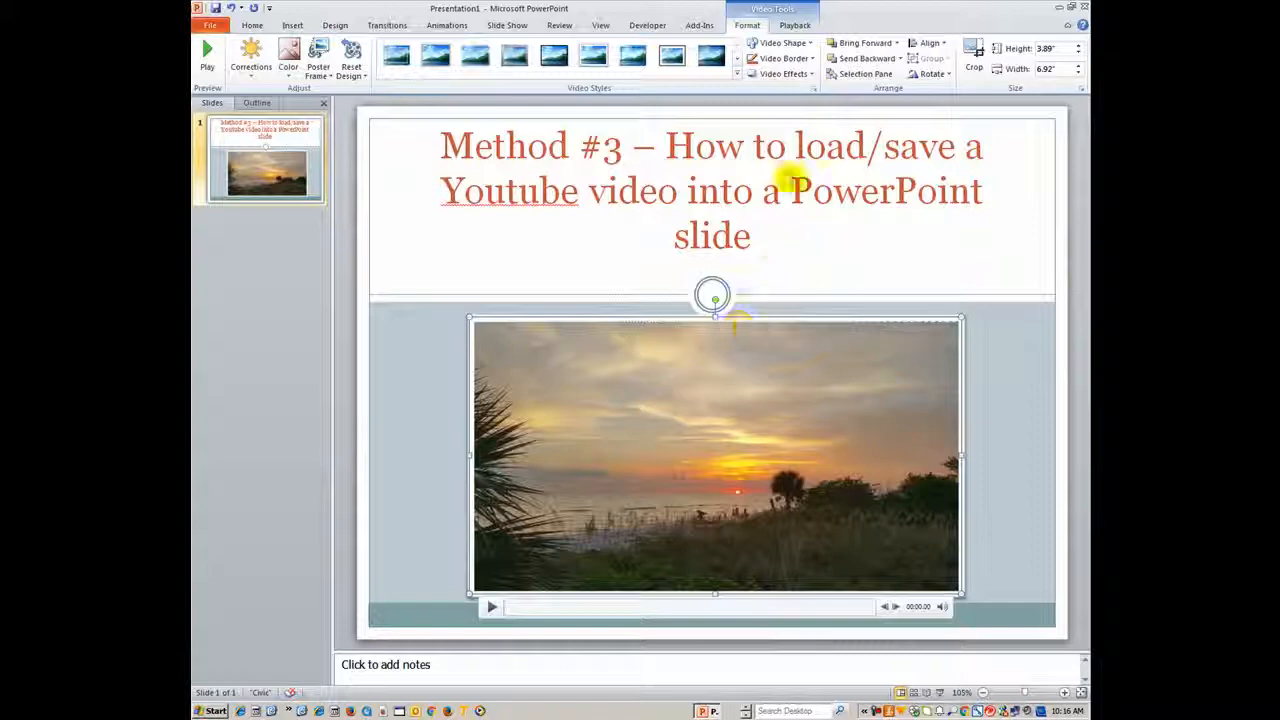
- Open the sunset video's Trim Video dialog from Playback and cancel it unchanged
left_click(795, 25)
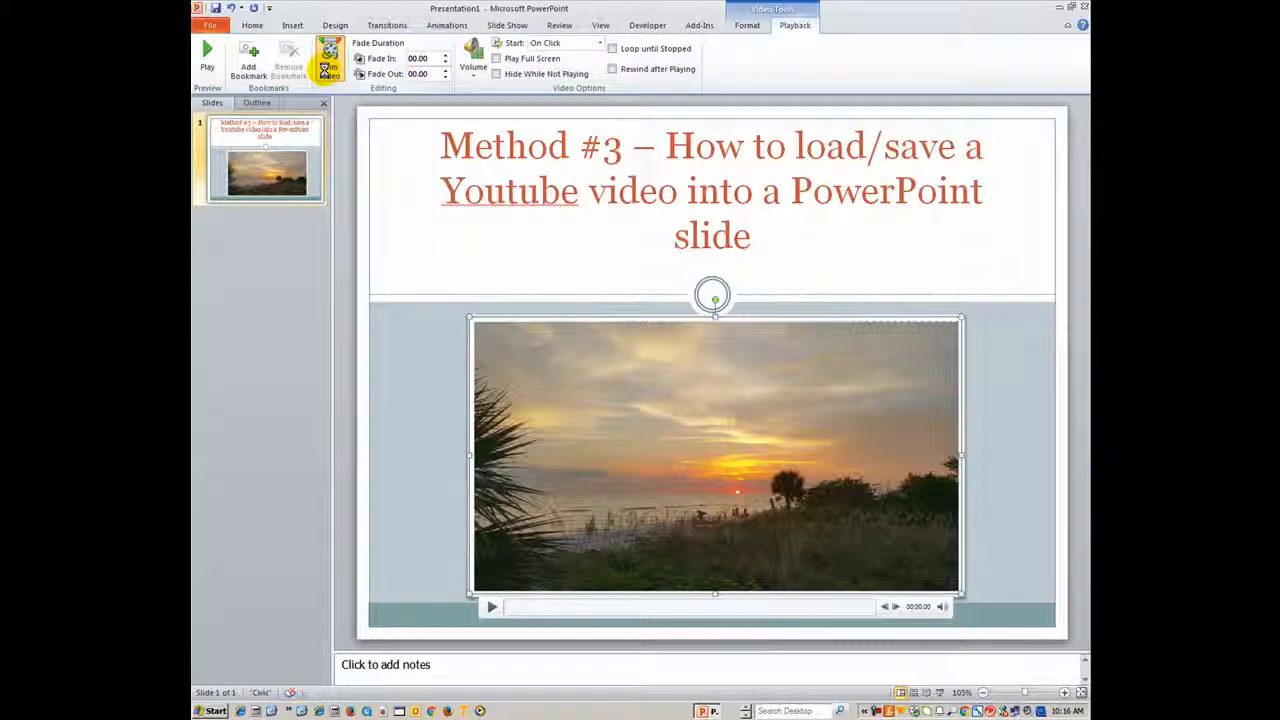
left_click(329, 60)
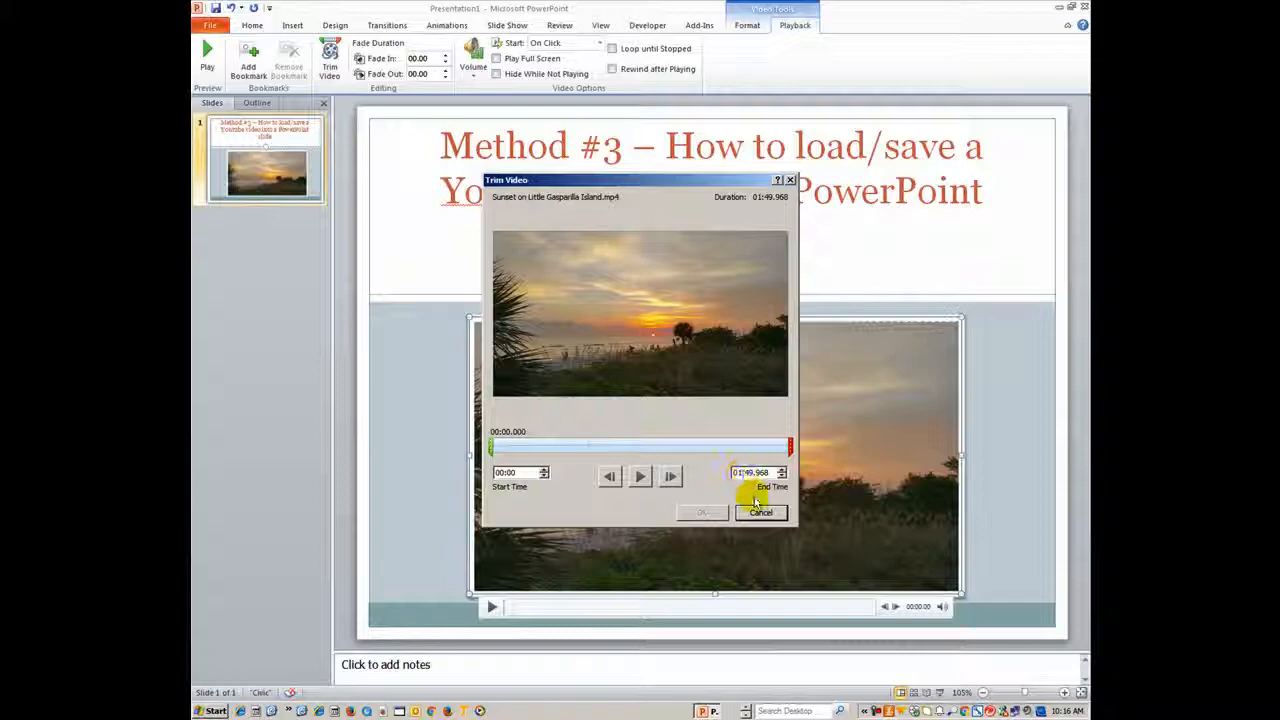
left_click(760, 512)
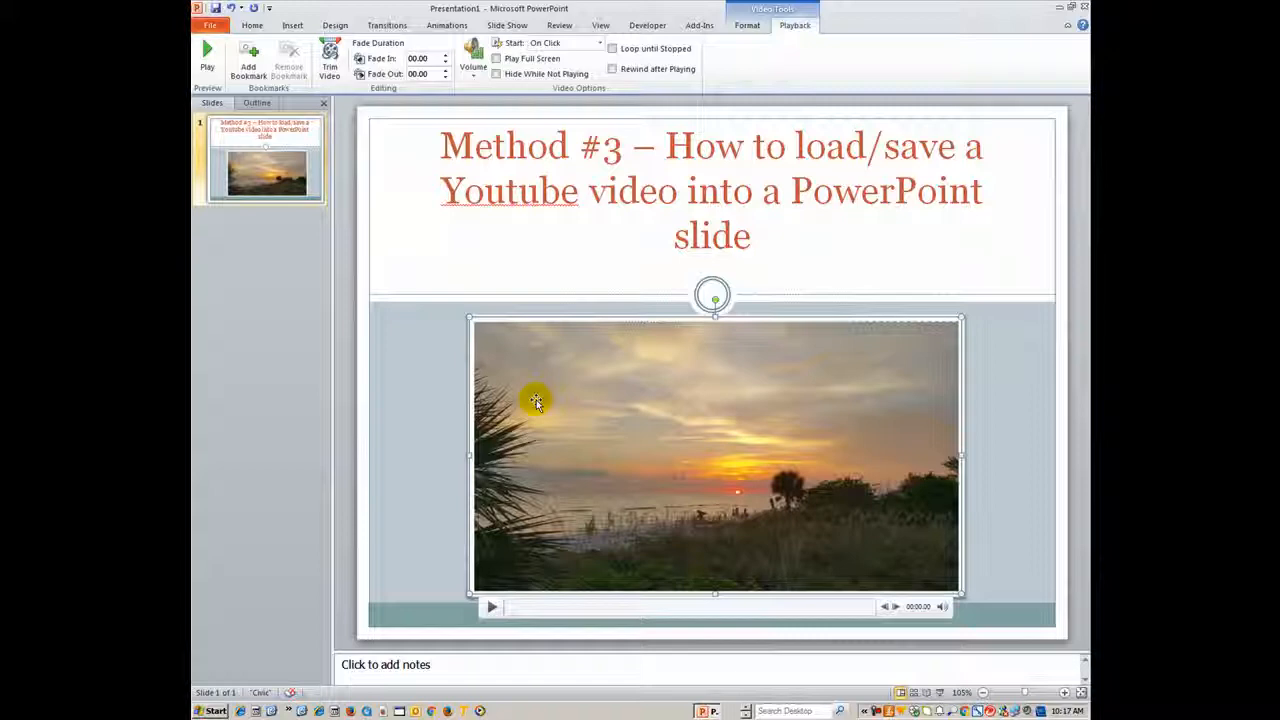
mouse_move(590, 578)
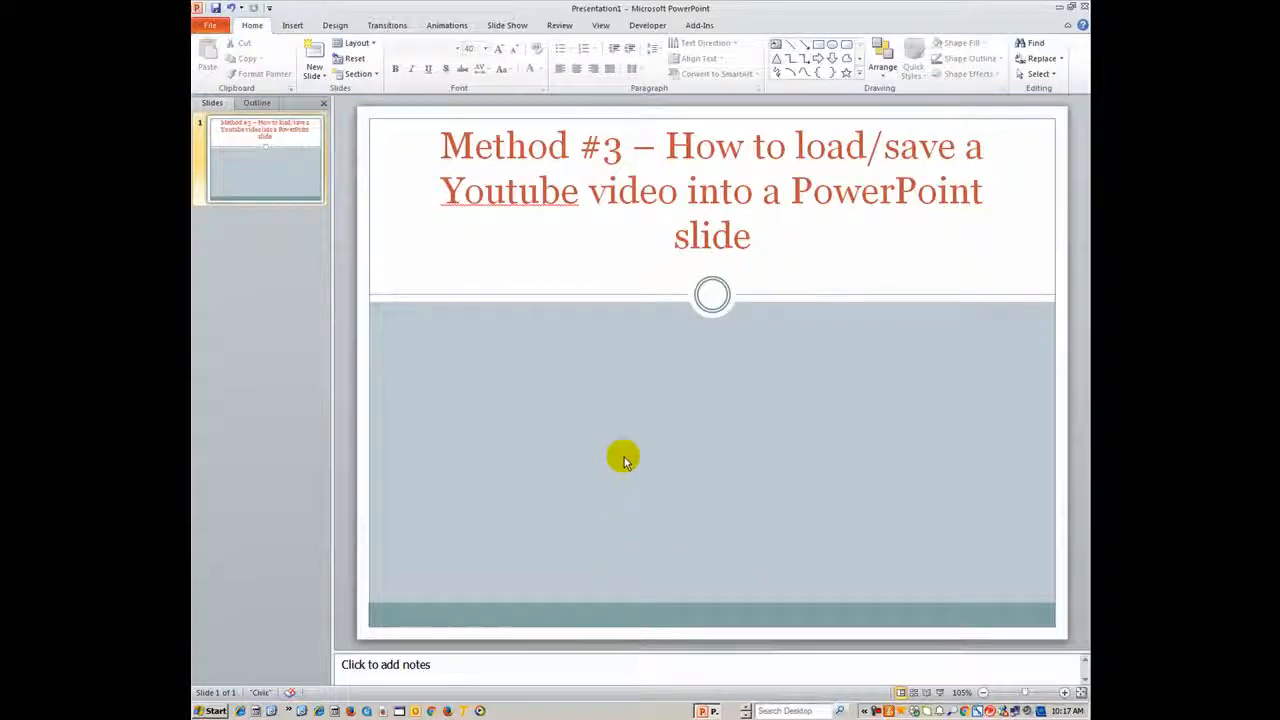
mouse_move(475, 356)
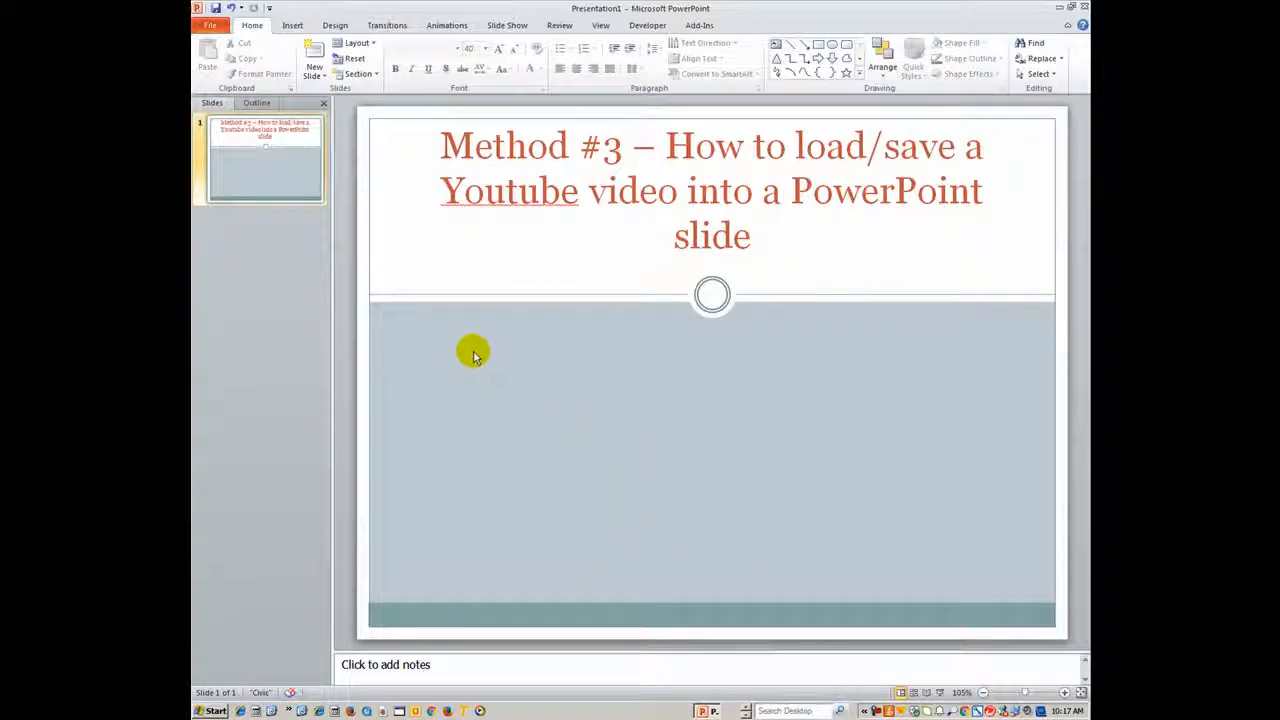
- Start inserting the Sunset on Little Gasparilla Island video from file, then cancel
left_click(292, 25)
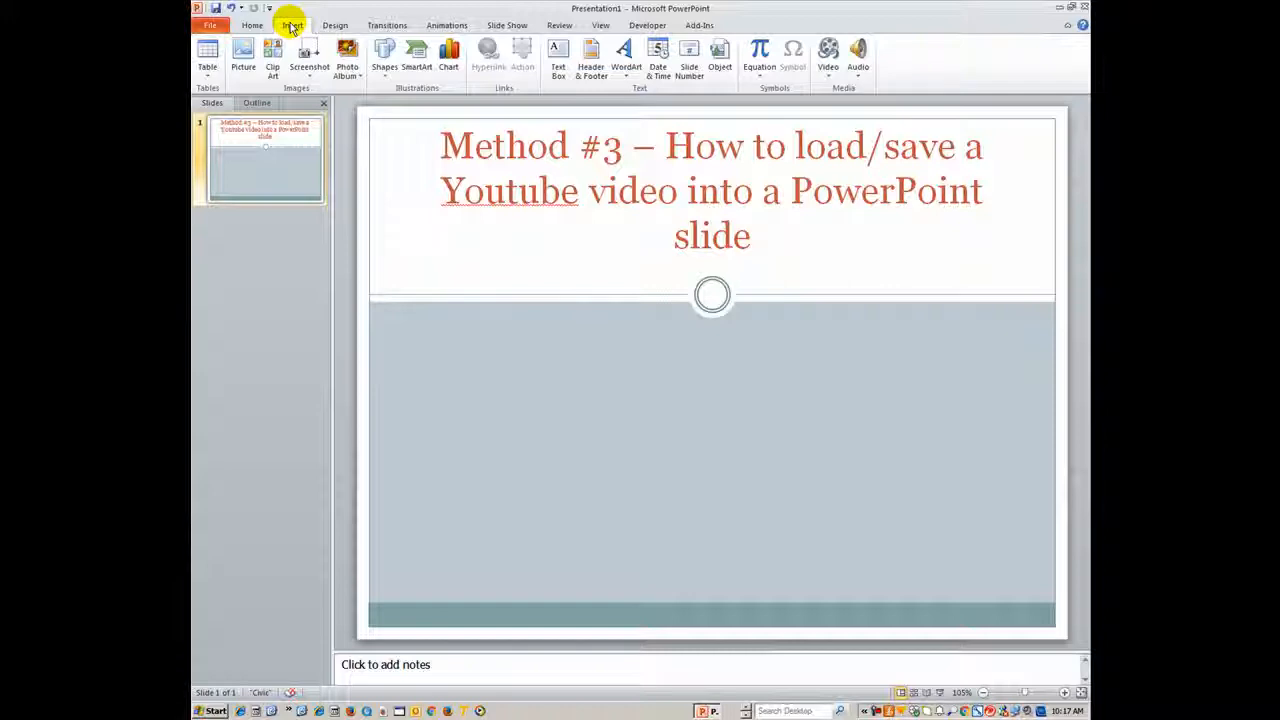
left_click(827, 52)
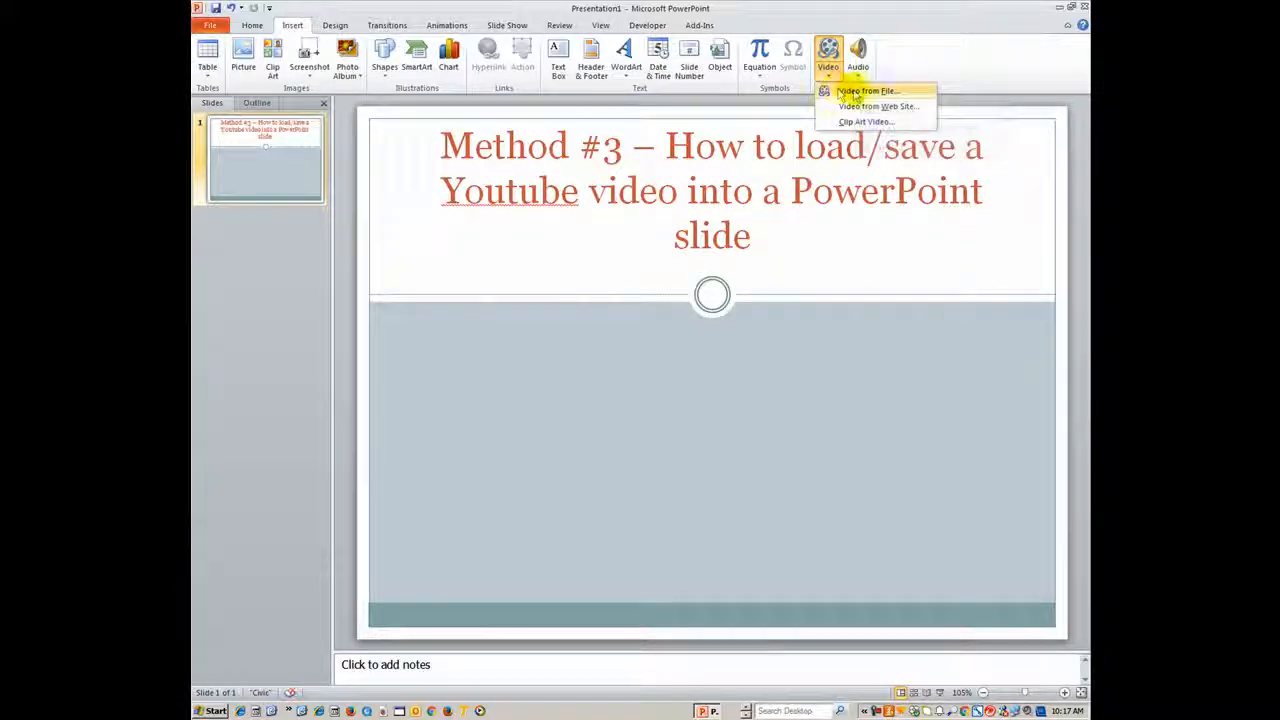
left_click(867, 91)
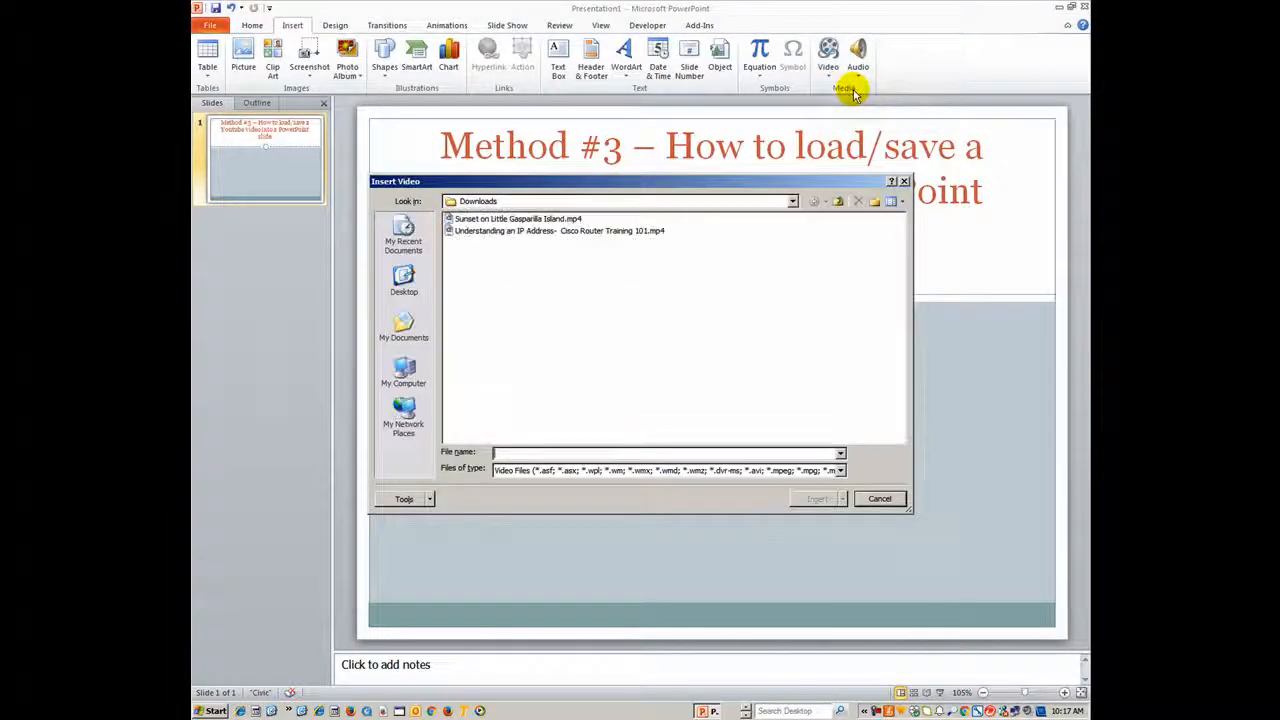
mouse_move(520, 263)
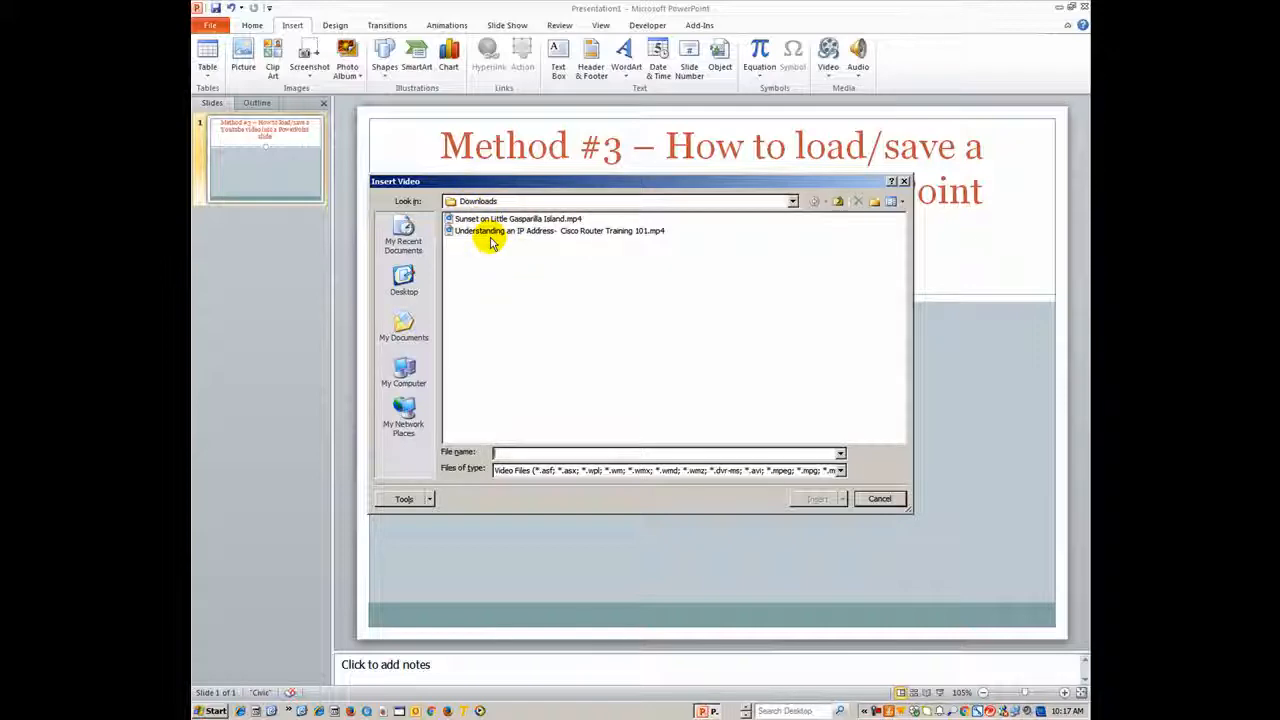
left_click(515, 218)
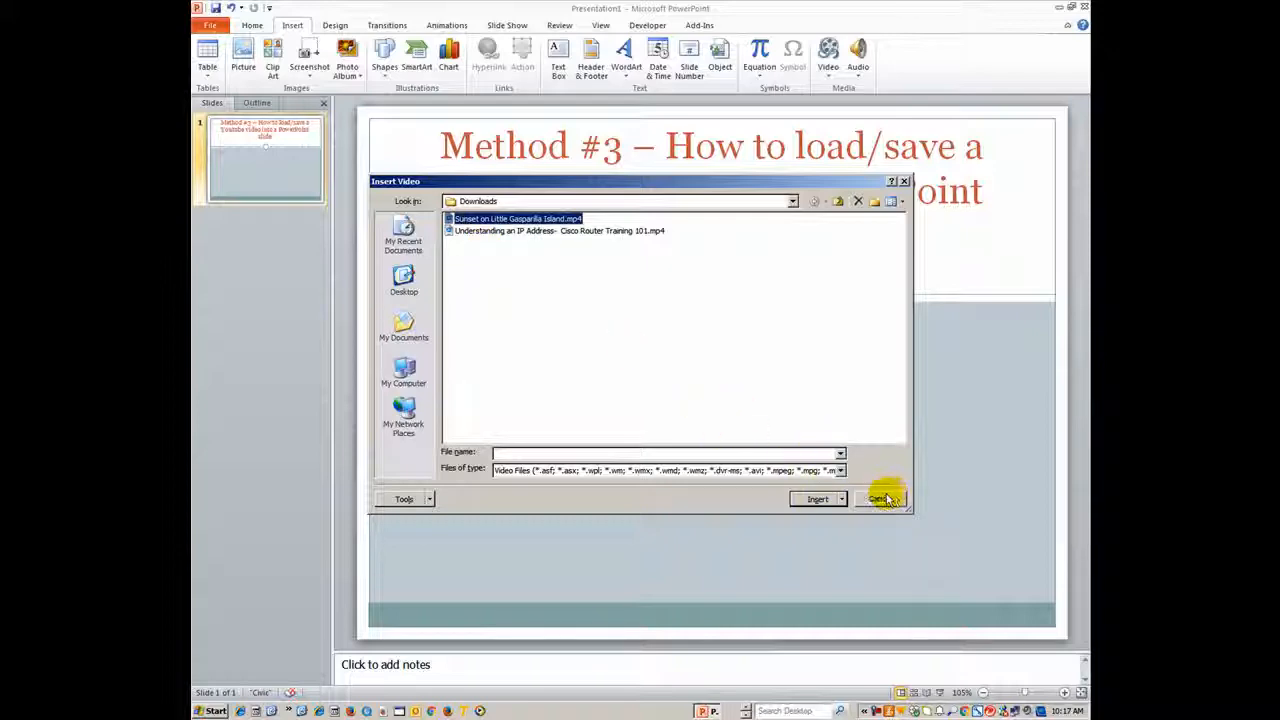
left_click(883, 499)
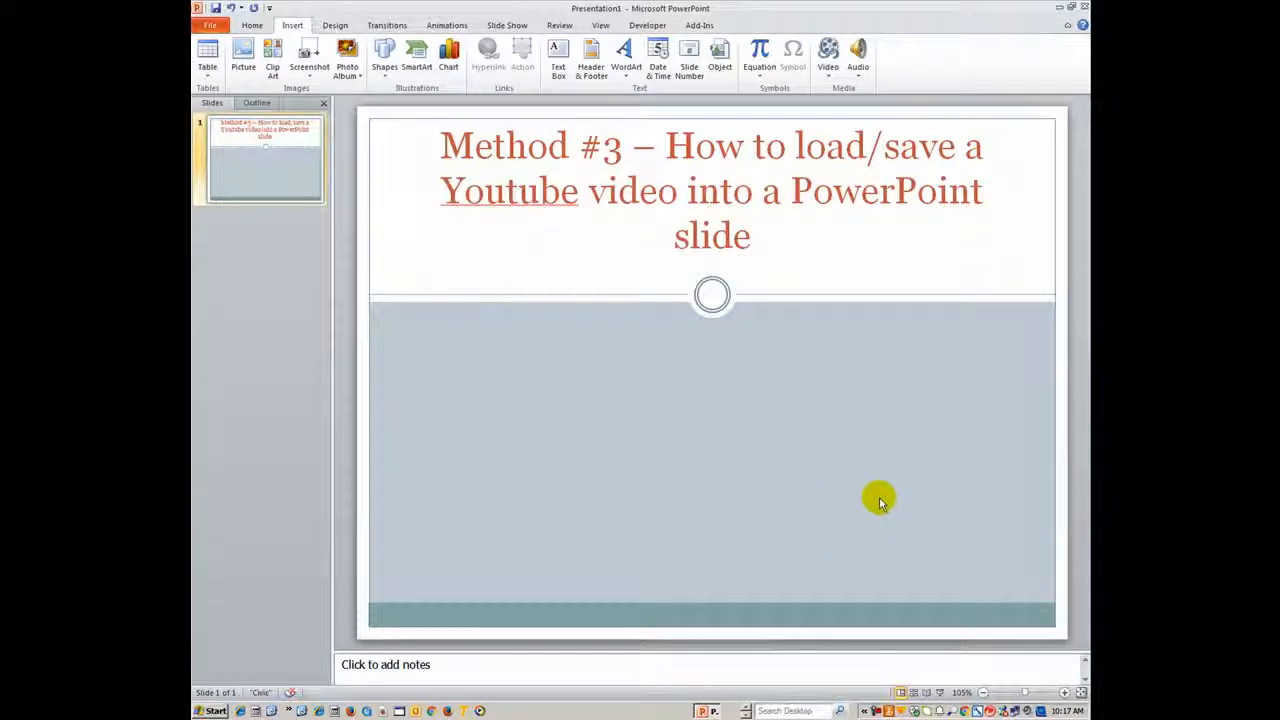
mouse_move(850, 488)
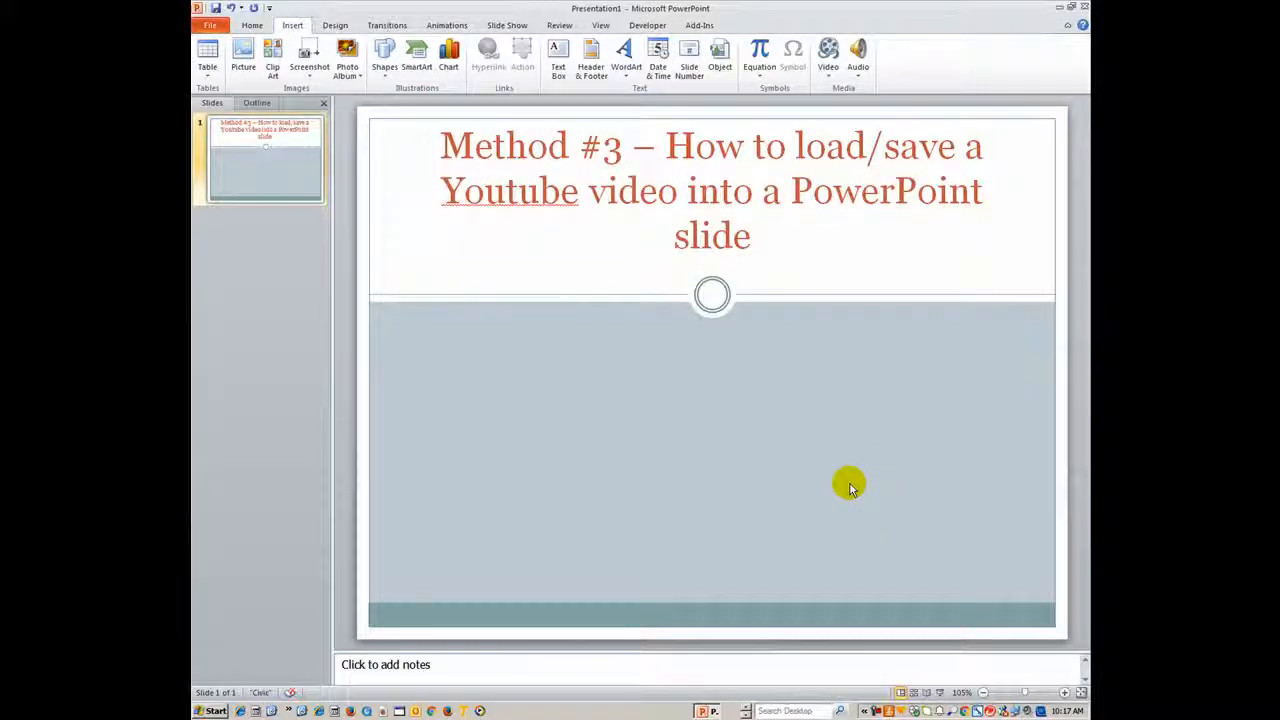
mouse_move(745, 688)
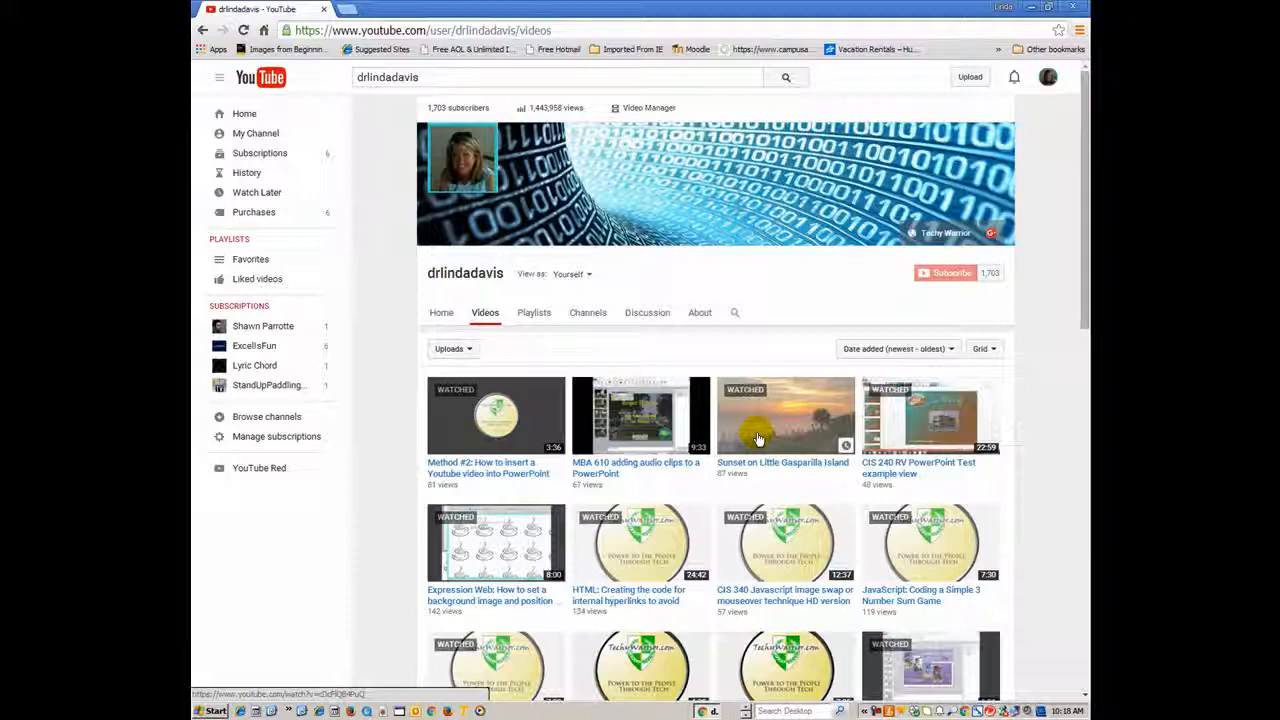
mouse_move(763, 427)
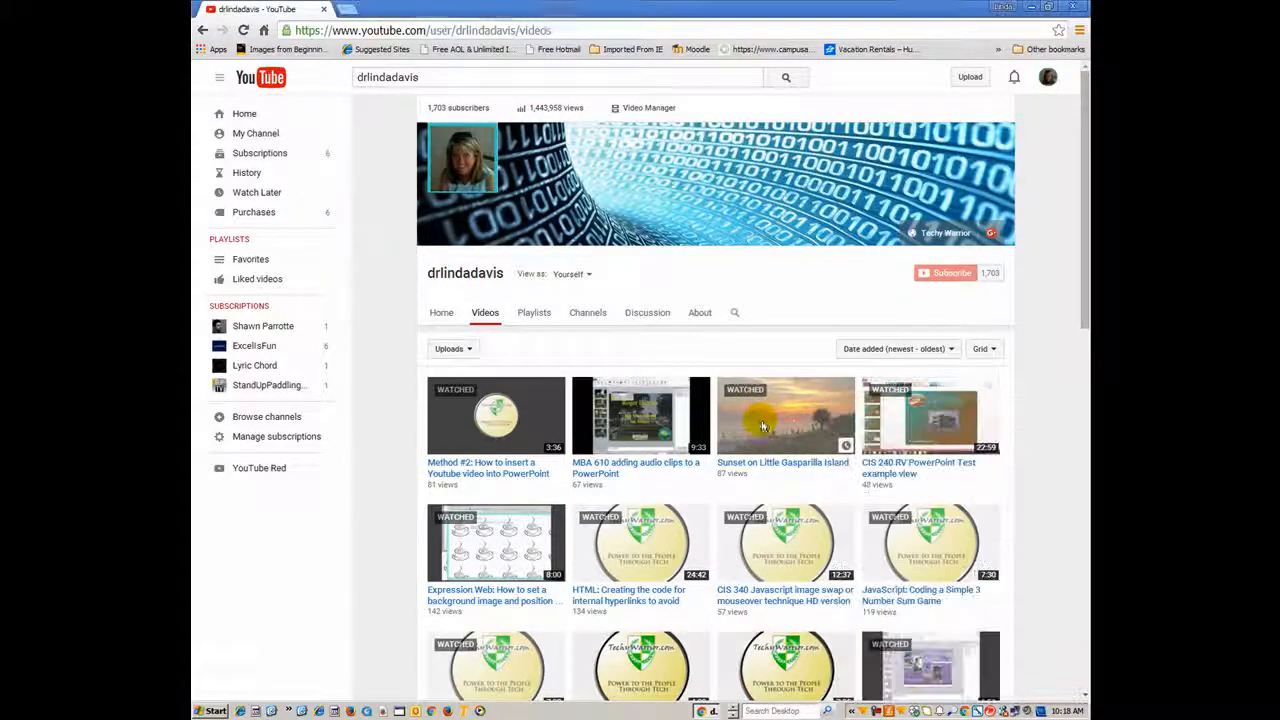
- Open the Sunset on Little Gasparilla Island thumbnail from the channel's Videos tab
left_click(785, 415)
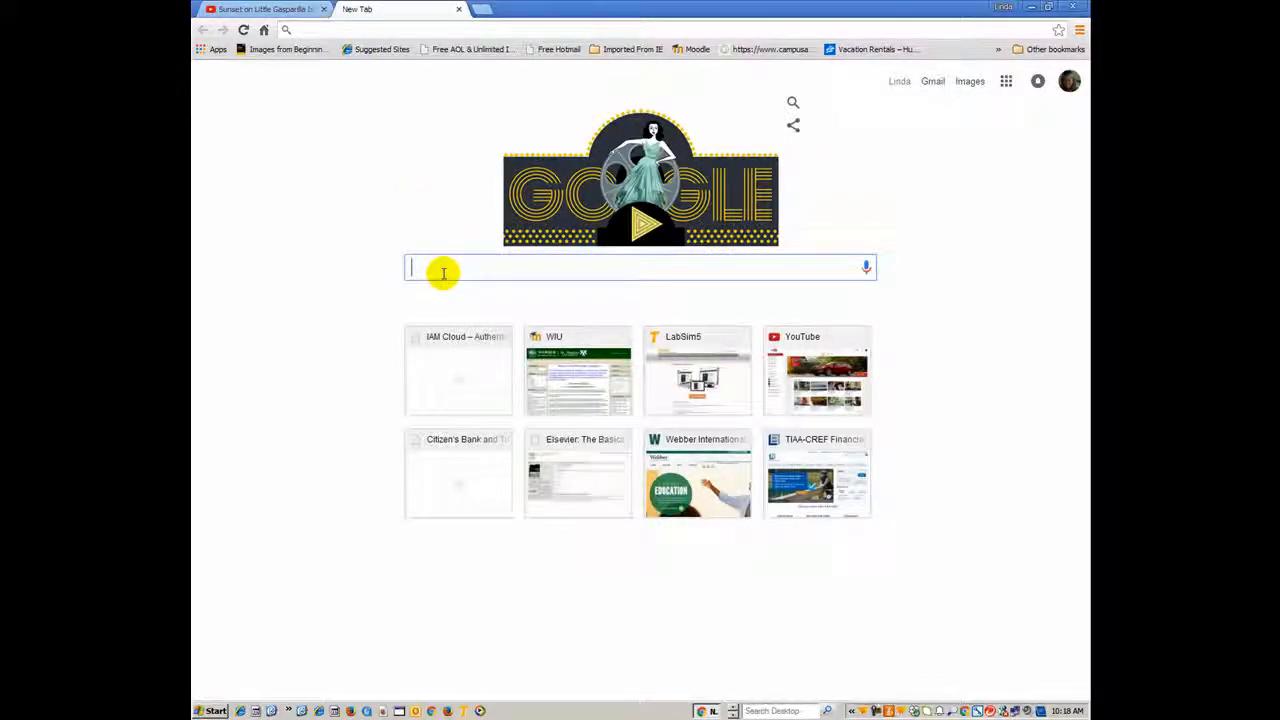
- Search Google for "youtube downloader" and open the SaveFrom.net result
type("youtube downloader")
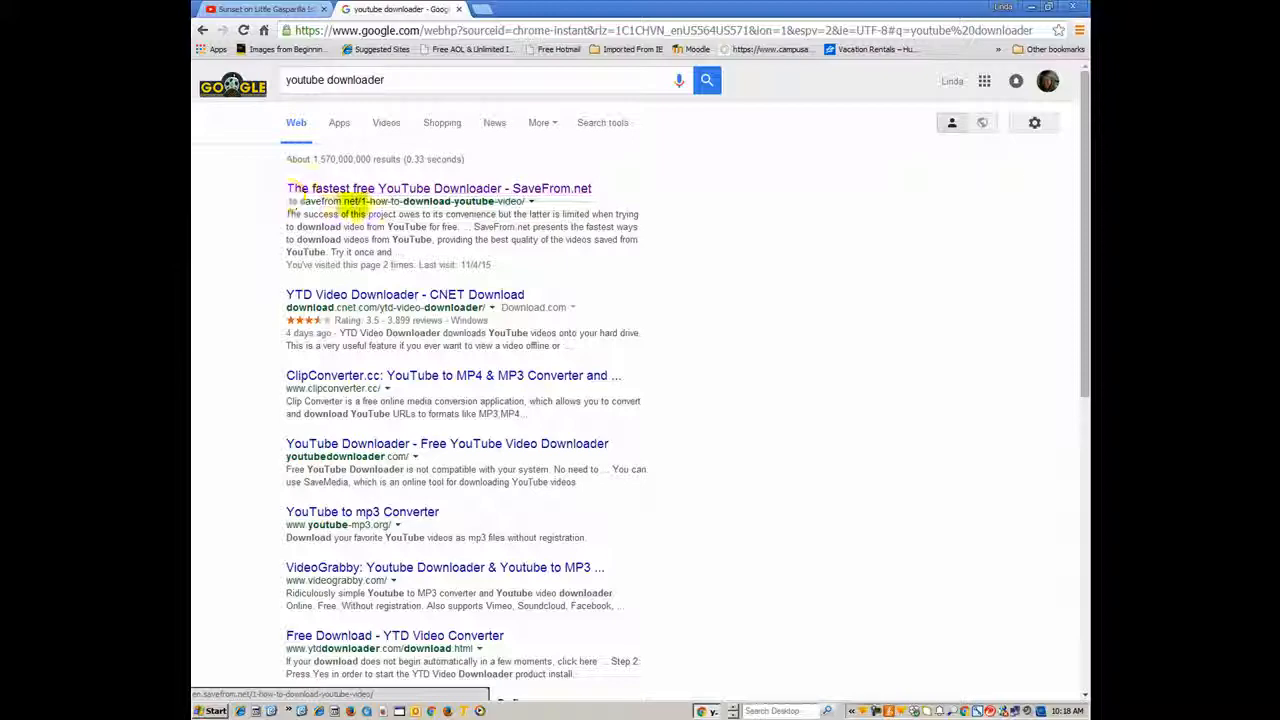
left_click(325, 188)
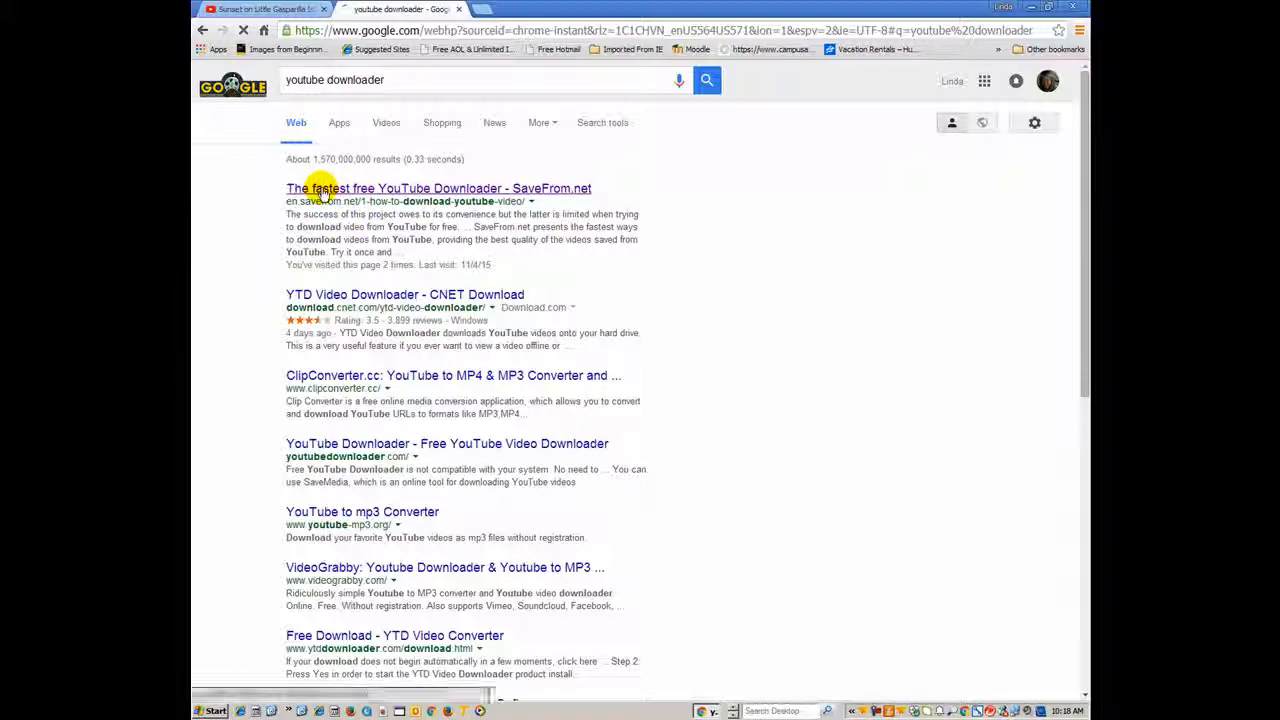
left_click(438, 188)
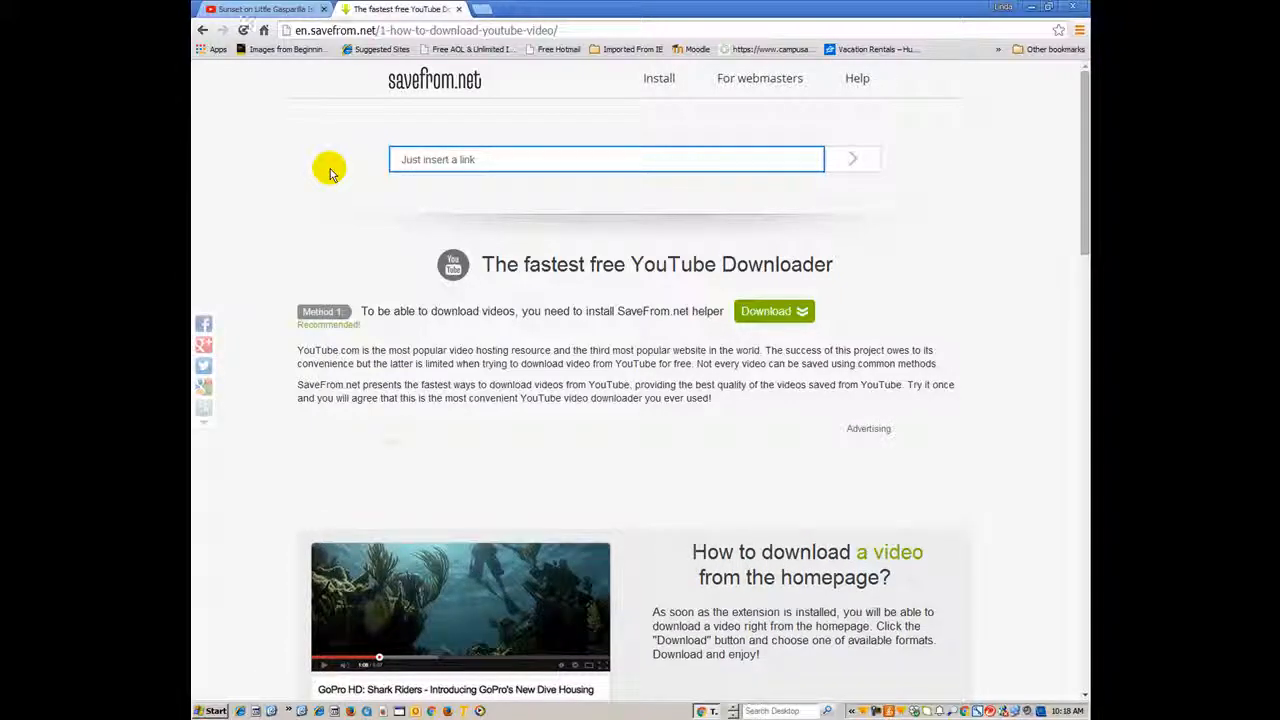
- Copy the sunset video's YouTube URL and paste it into SaveFrom.net's link field
left_click(607, 159)
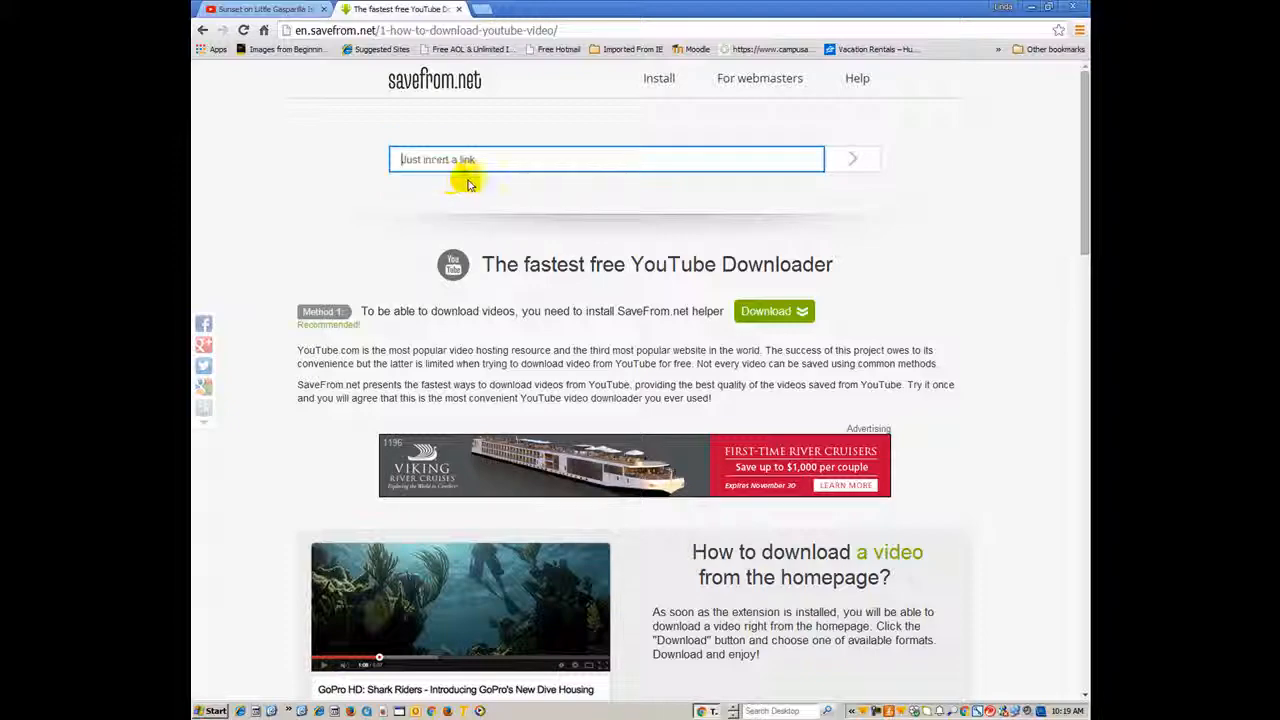
left_click(262, 9)
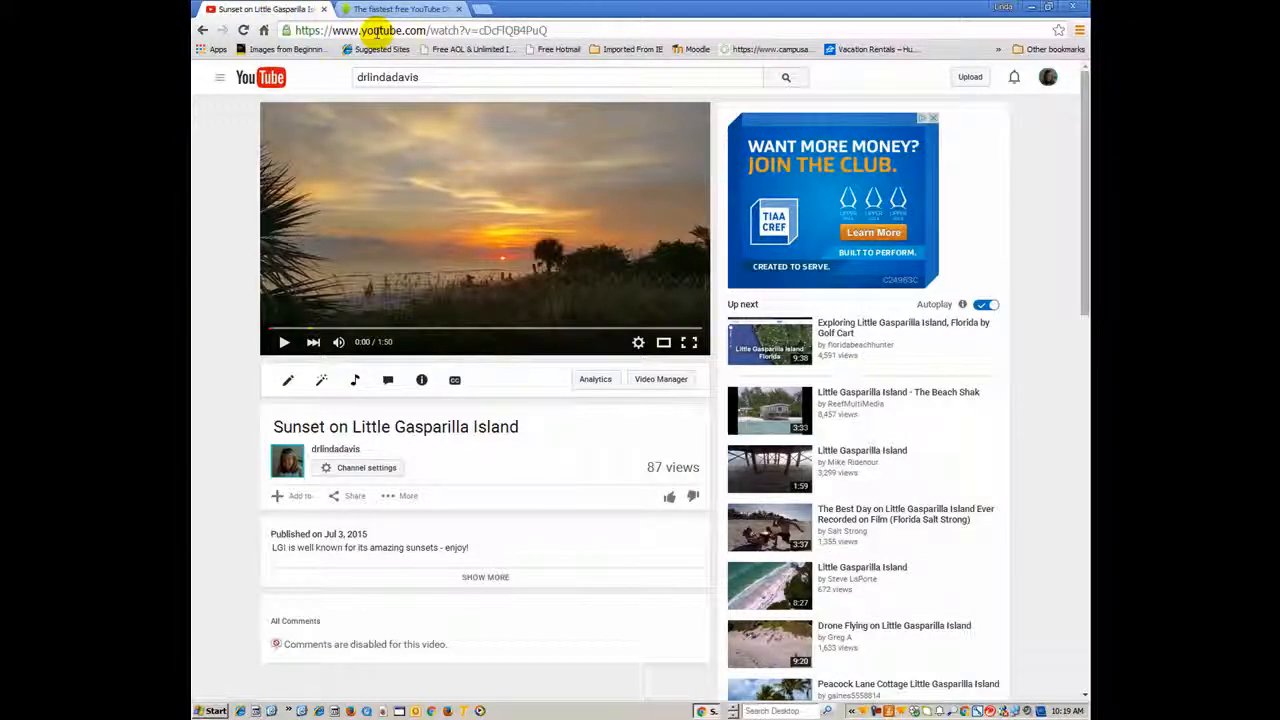
left_click(420, 30)
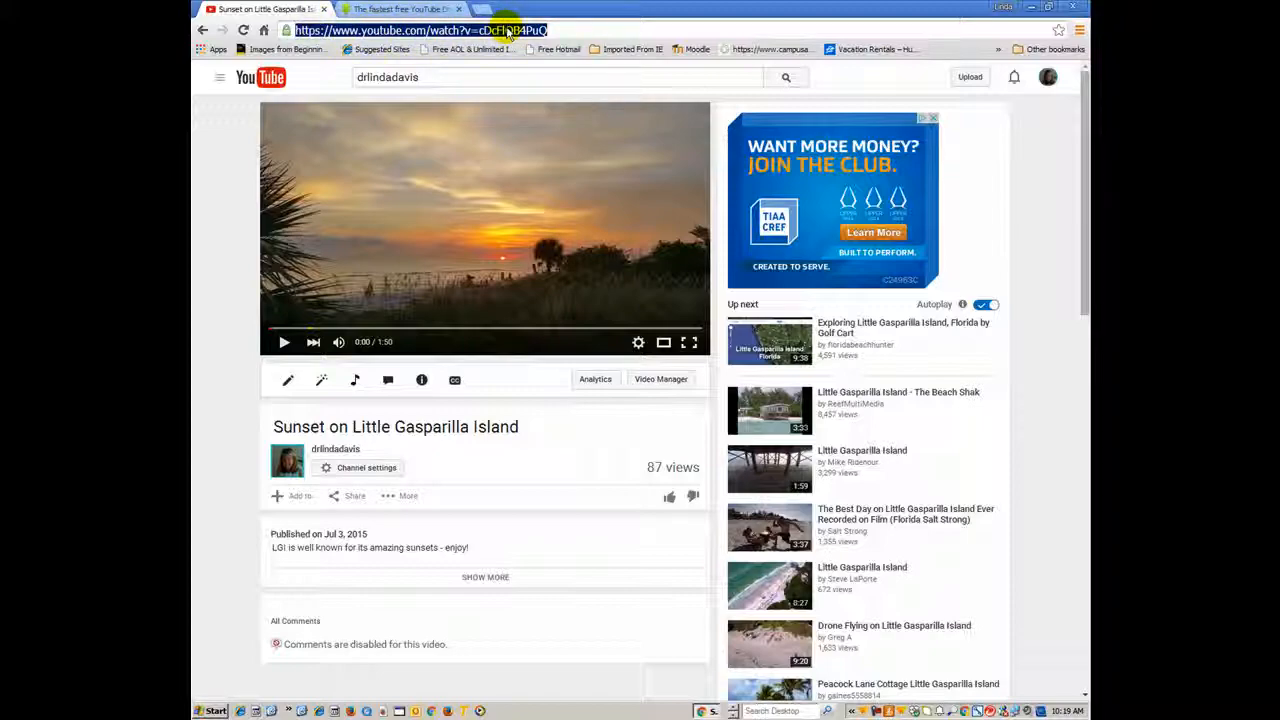
right_click(420, 30)
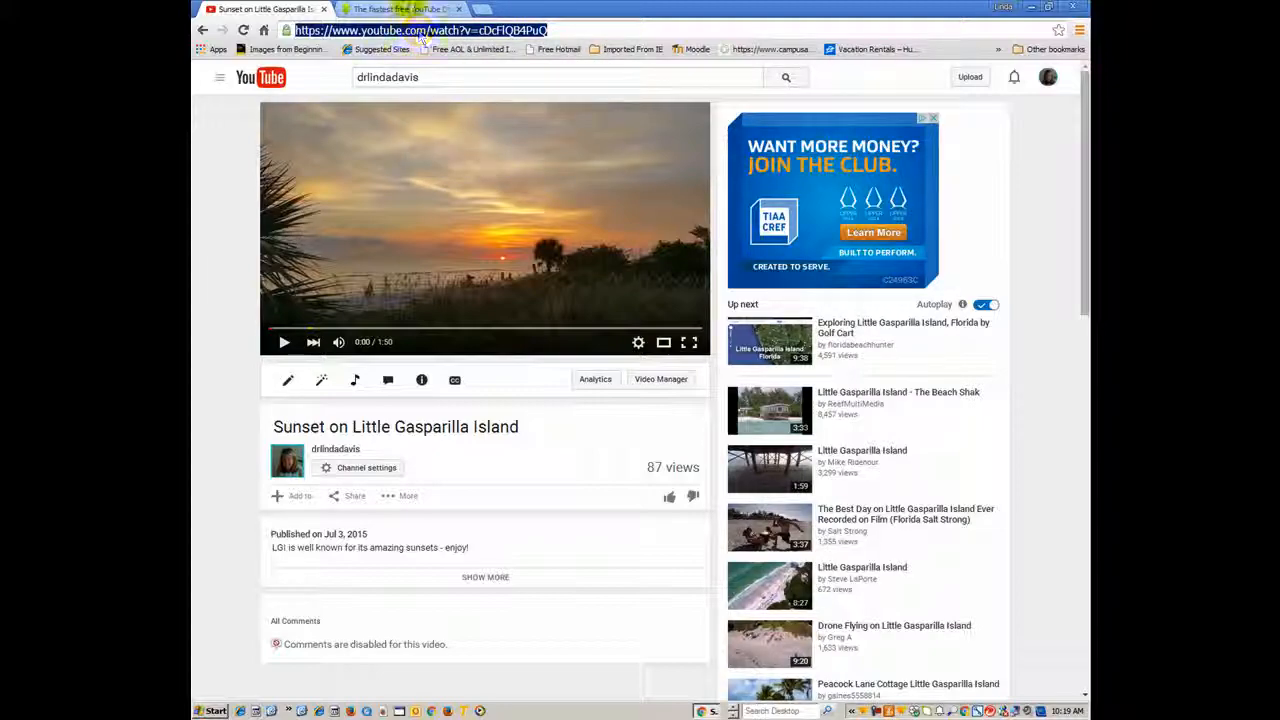
left_click(400, 9)
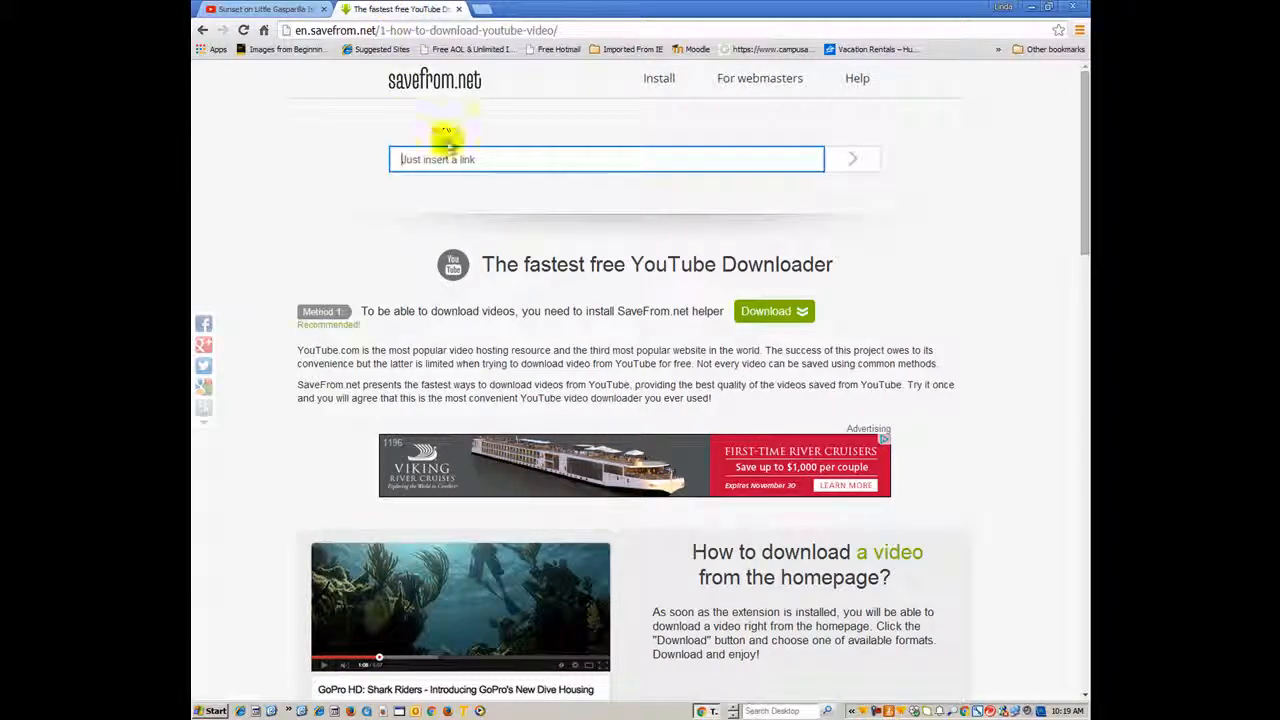
right_click(420, 159)
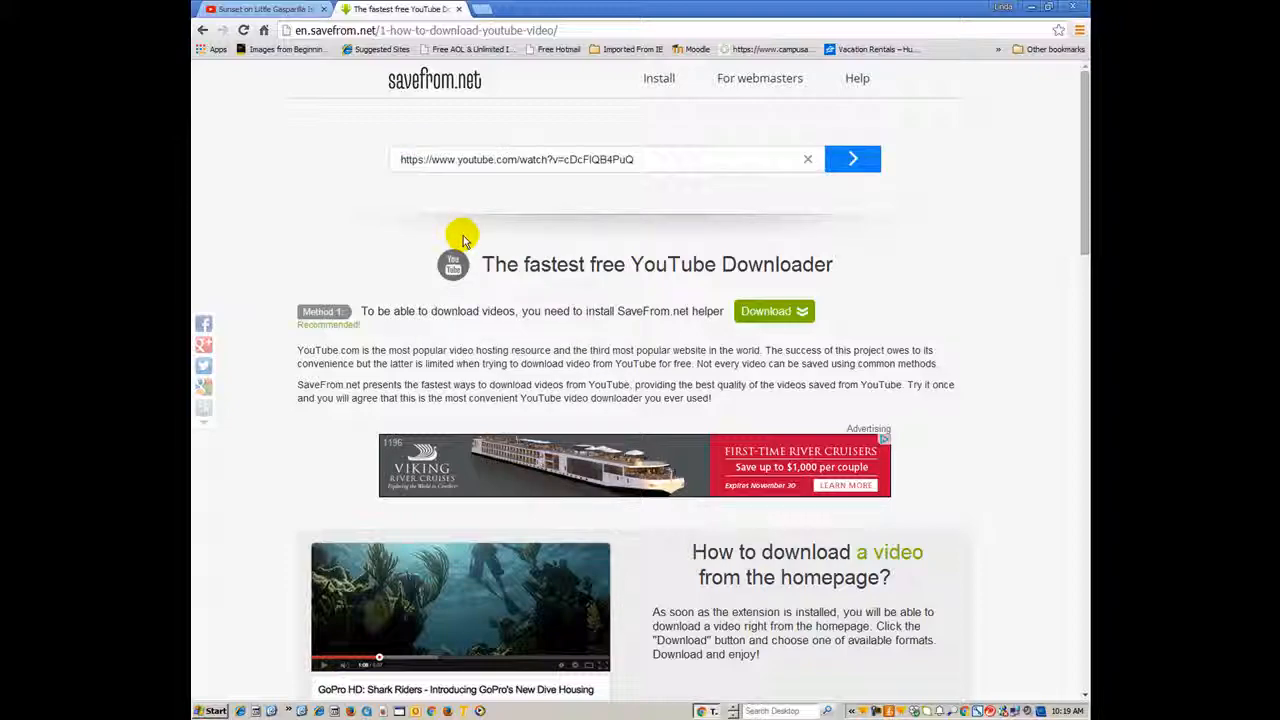
mouse_move(445, 176)
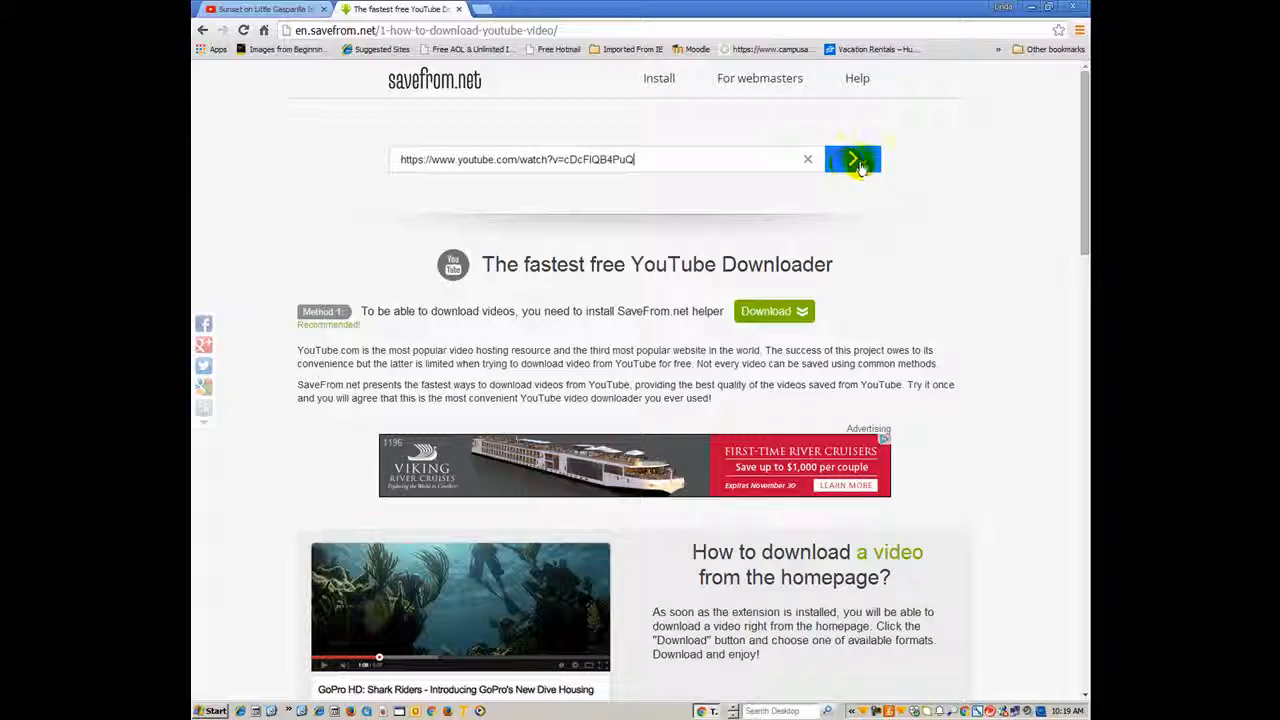
- Fetch the download options and download the video as MP4 720p
left_click(852, 159)
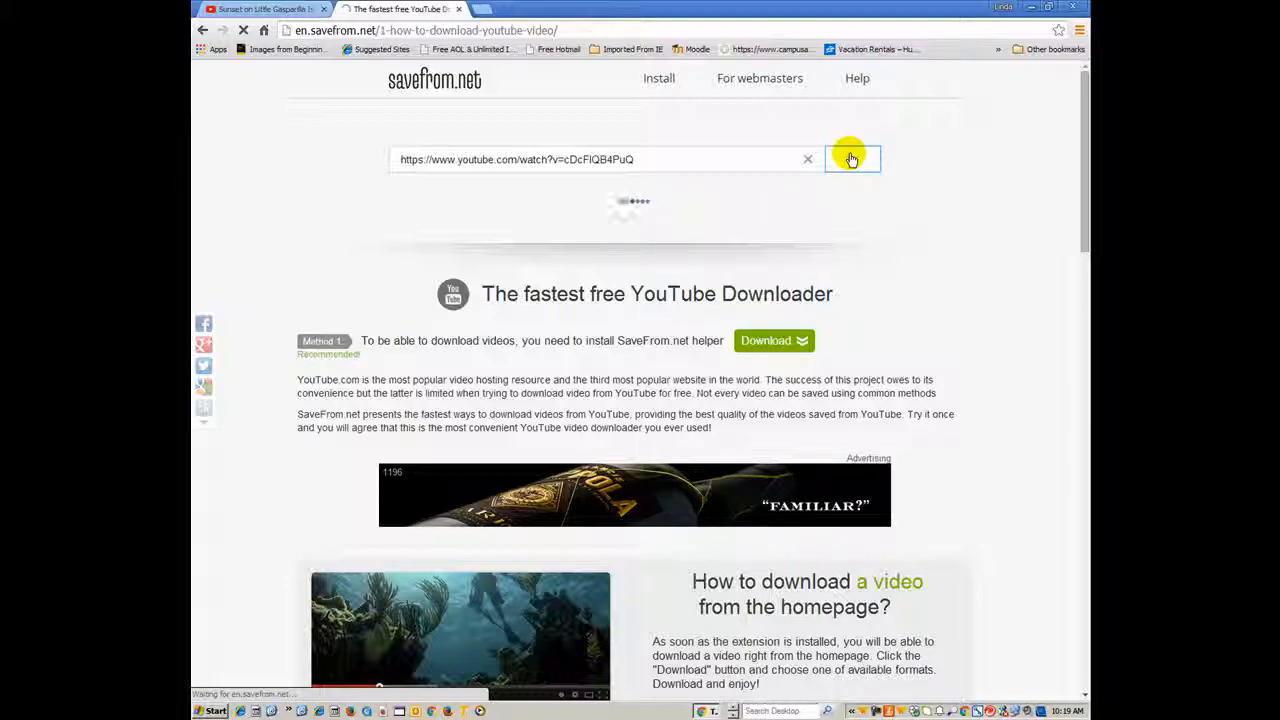
left_click(851, 159)
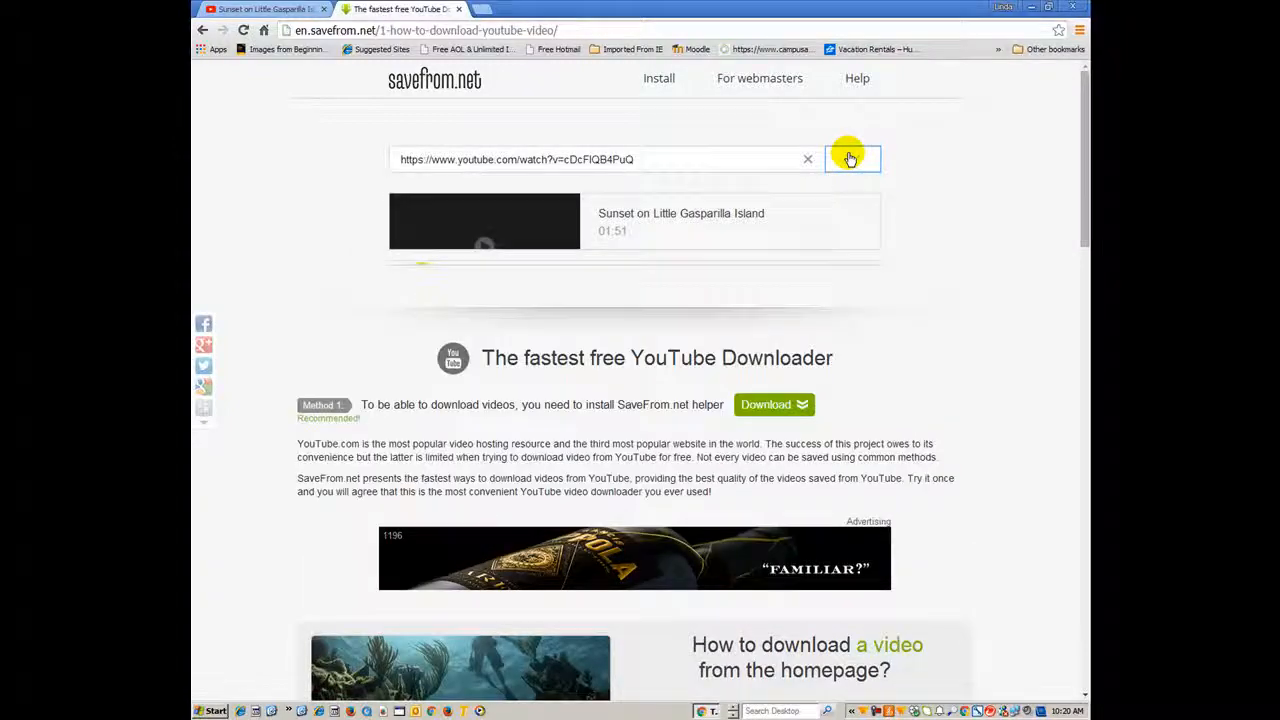
left_click(851, 159)
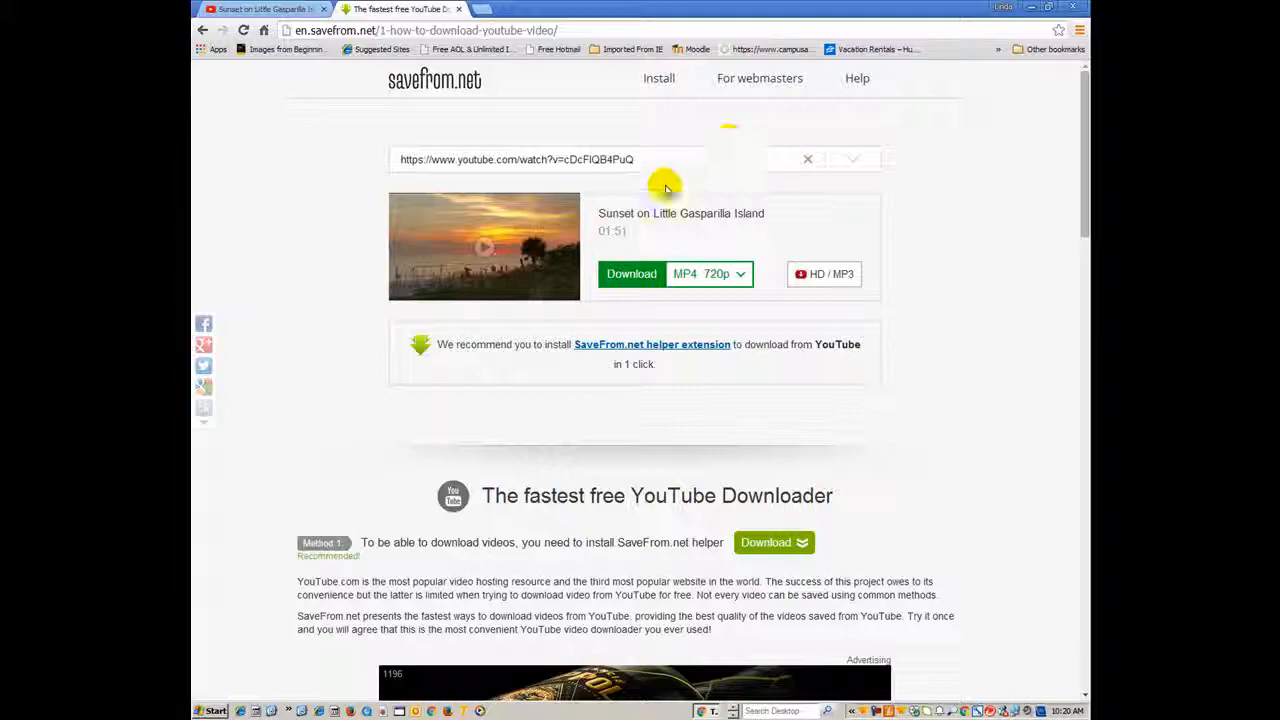
mouse_move(680, 283)
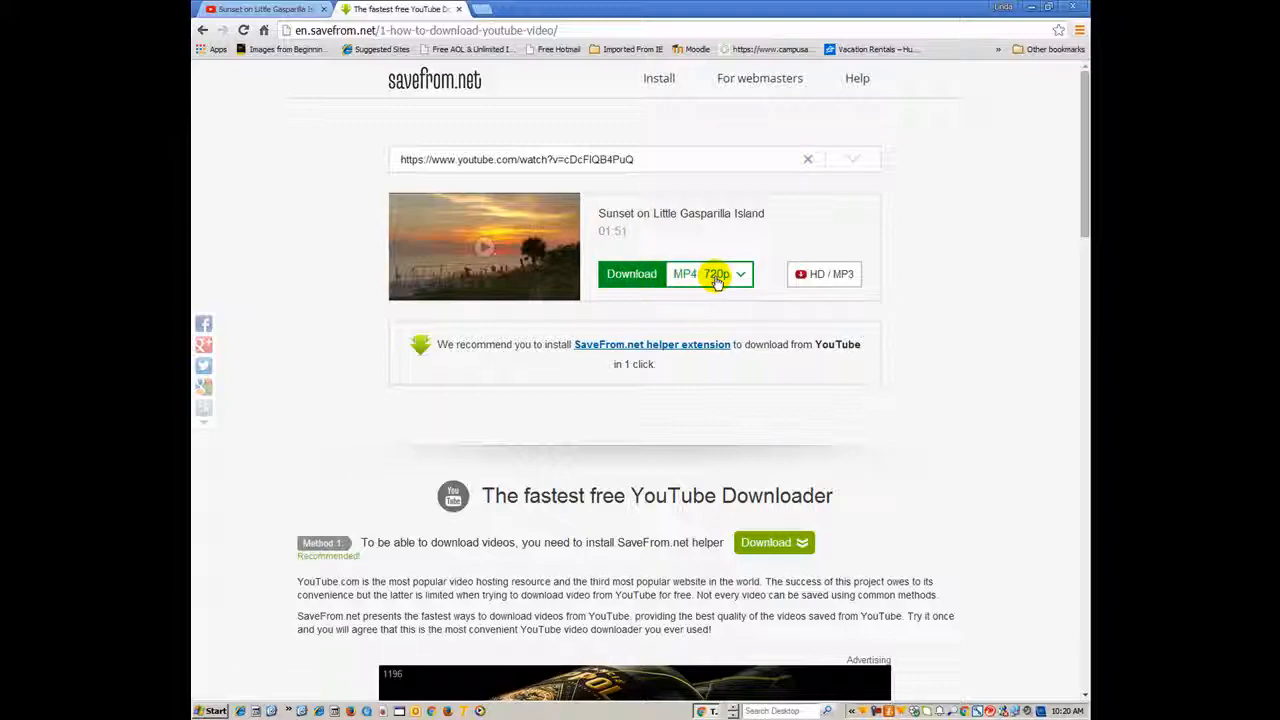
left_click(739, 274)
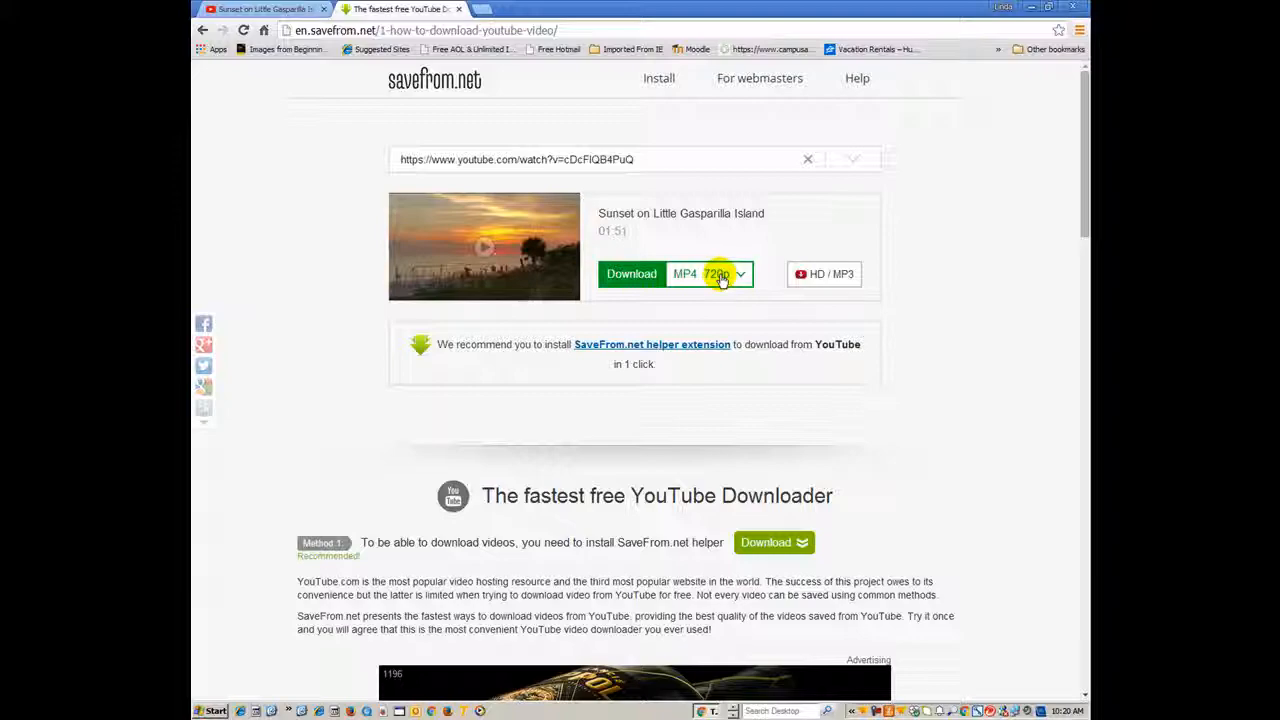
left_click(631, 273)
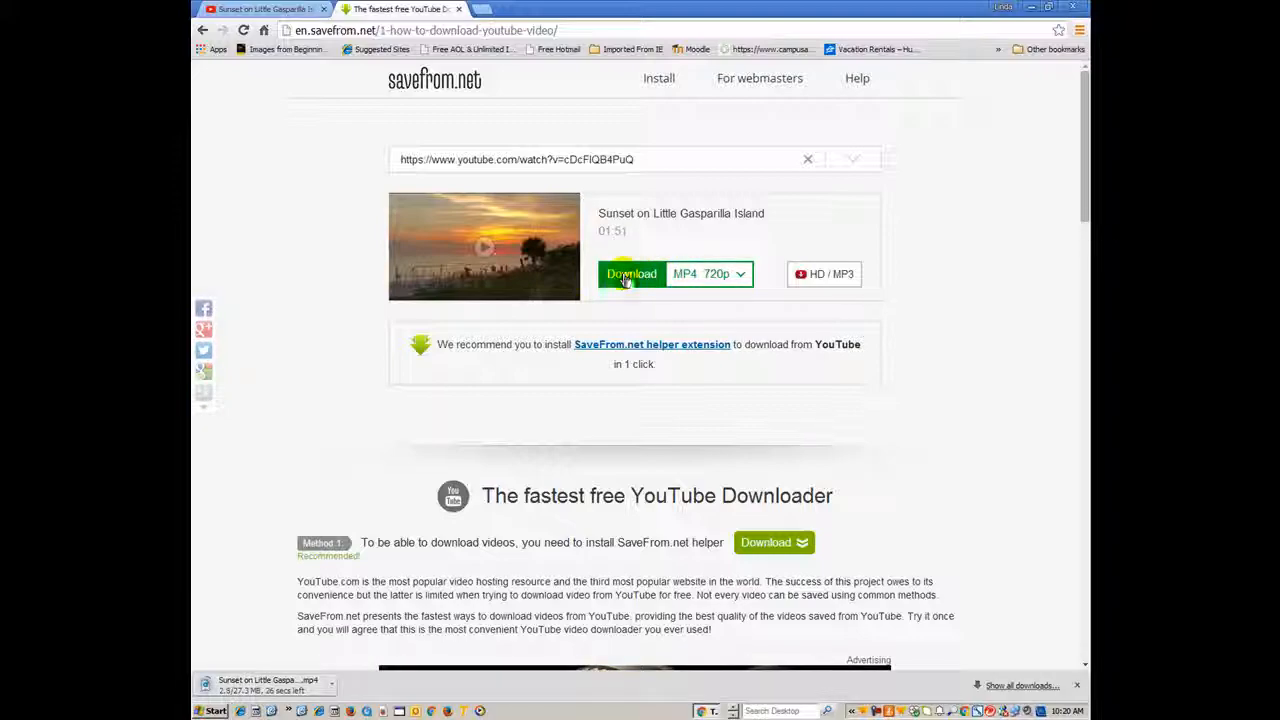
left_click(631, 273)
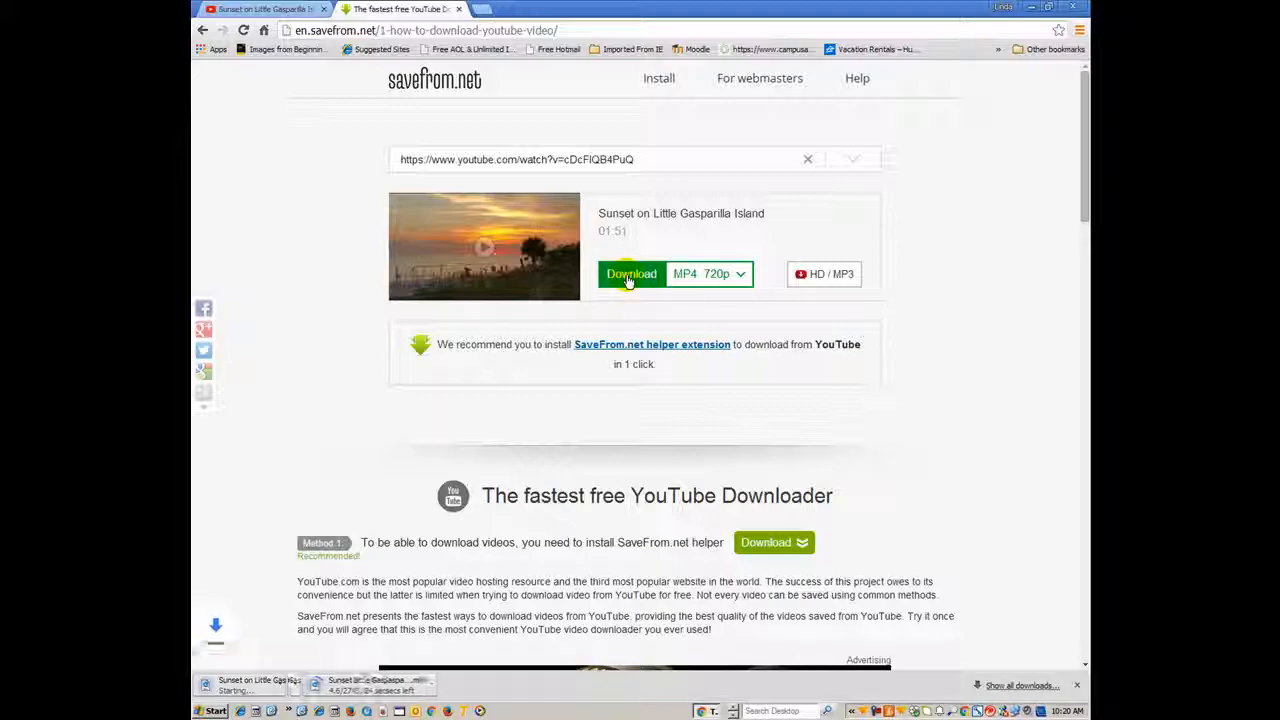
left_click(631, 274)
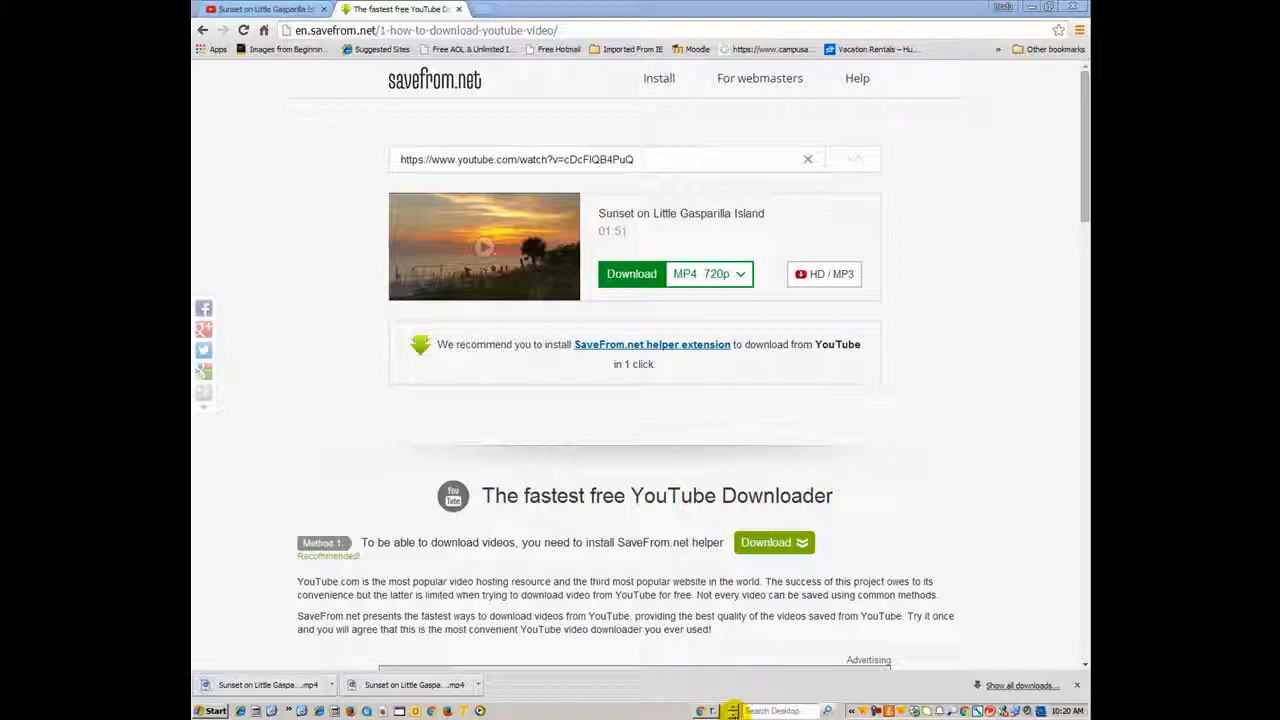
- Insert Sunset on Little Gasparilla Island (1).mp4 from Downloads onto the Method #3 slide
left_click(711, 711)
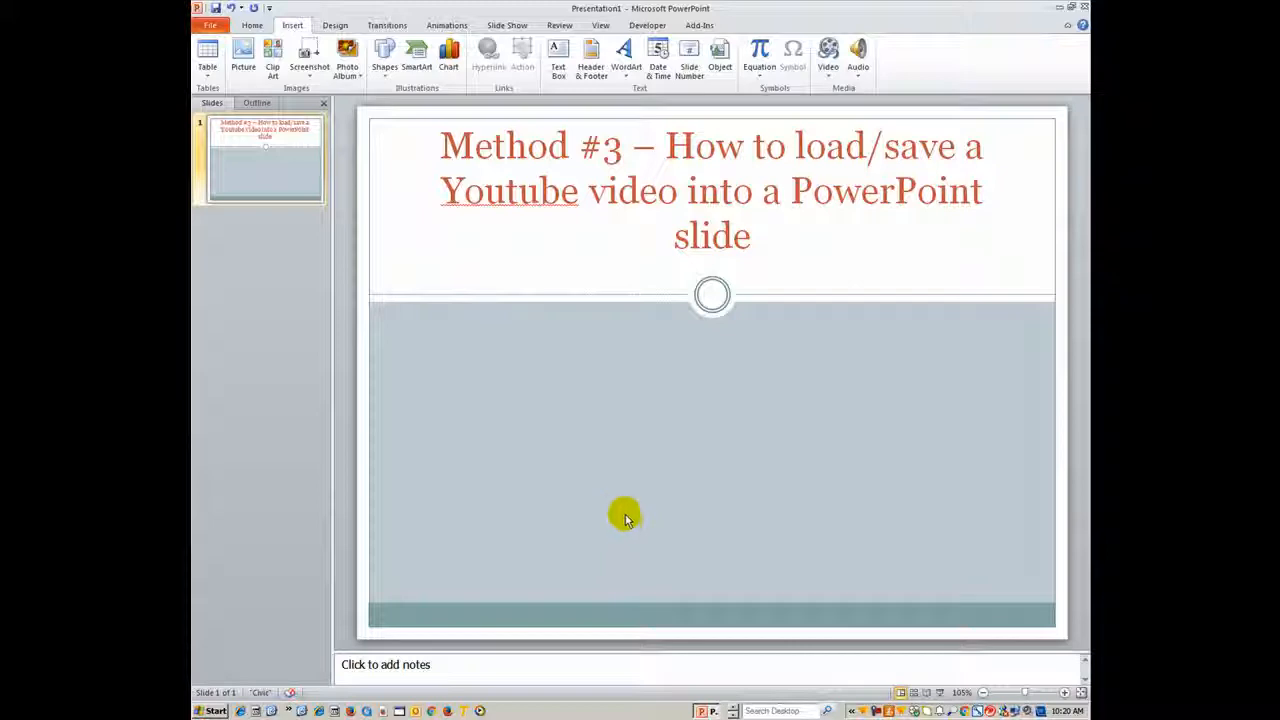
mouse_move(610, 488)
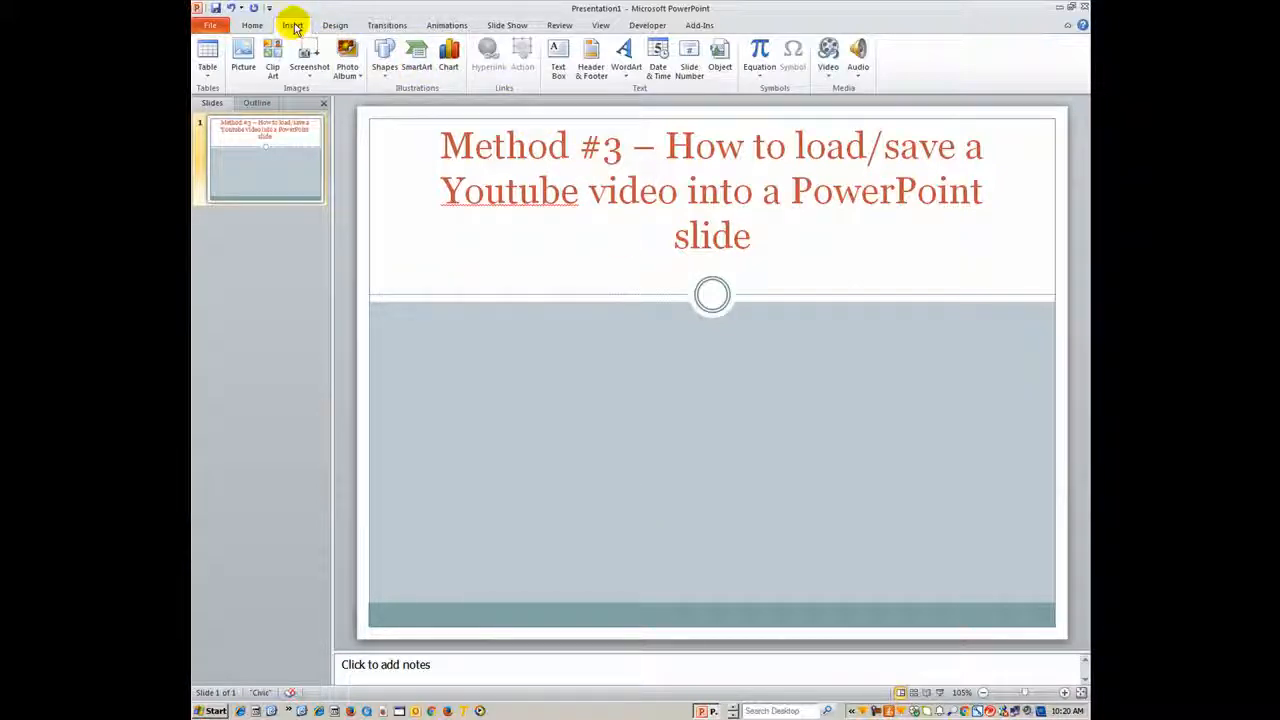
left_click(827, 55)
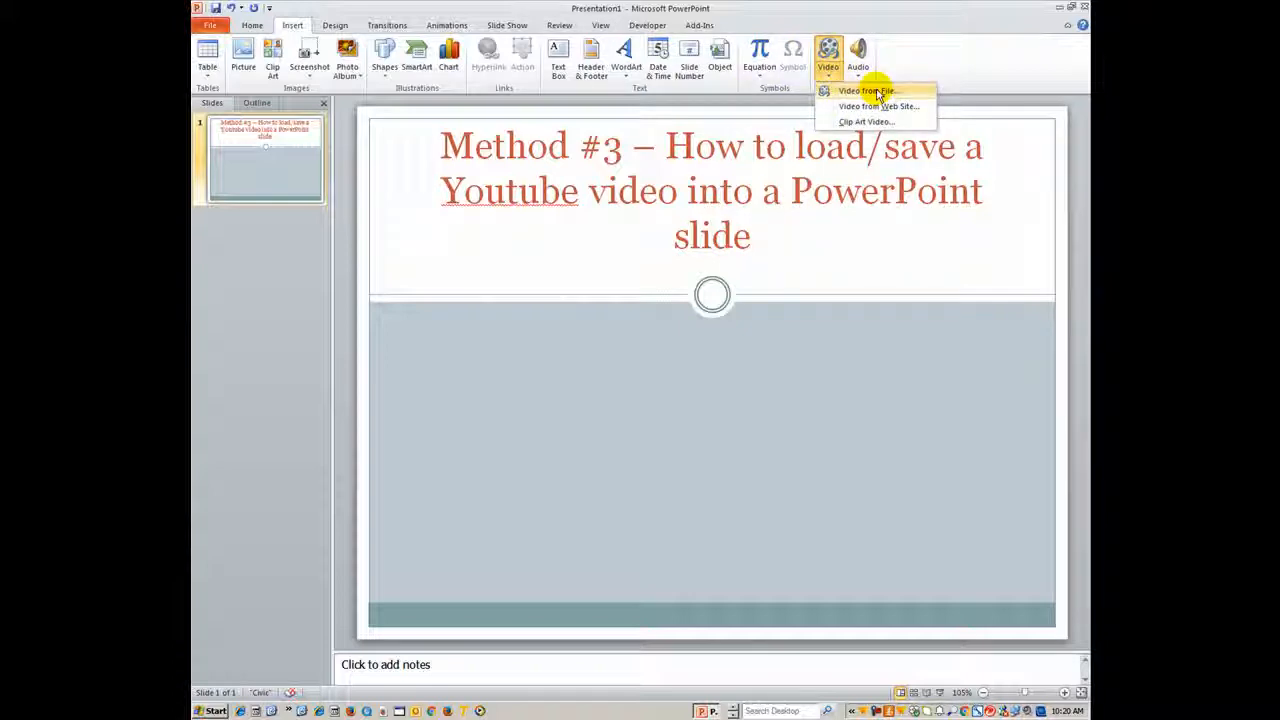
left_click(866, 91)
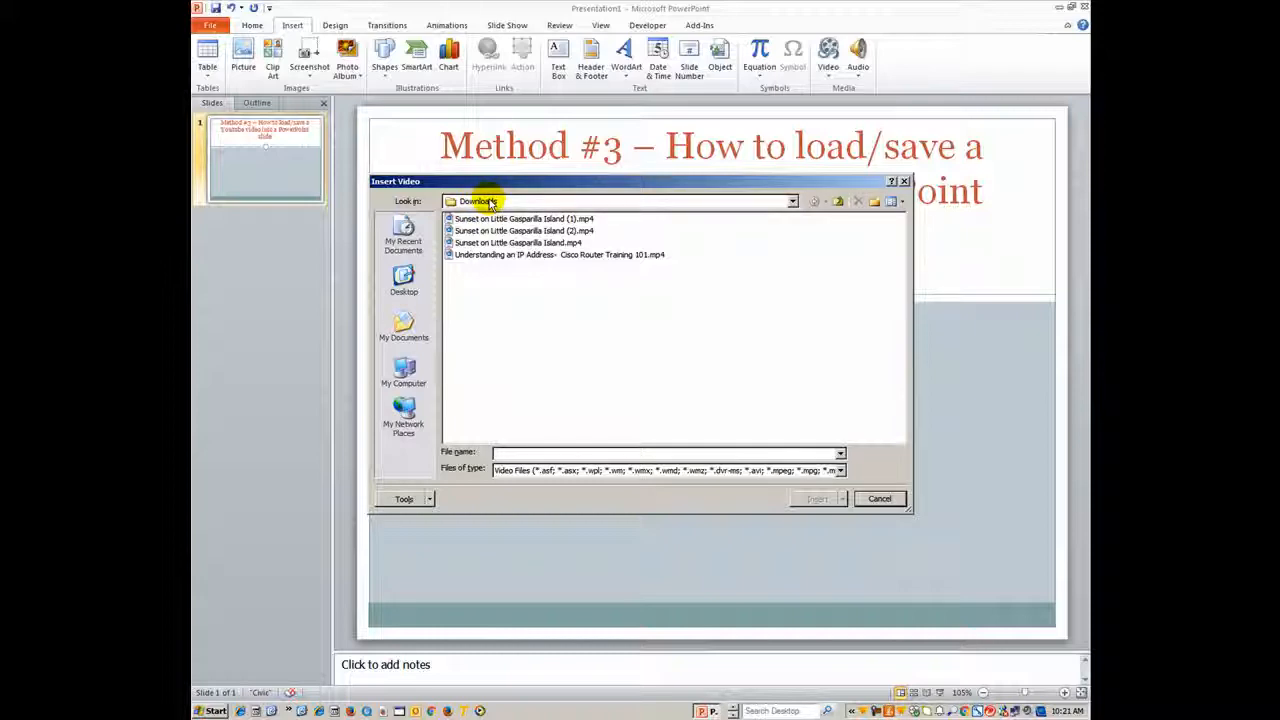
left_click(522, 218)
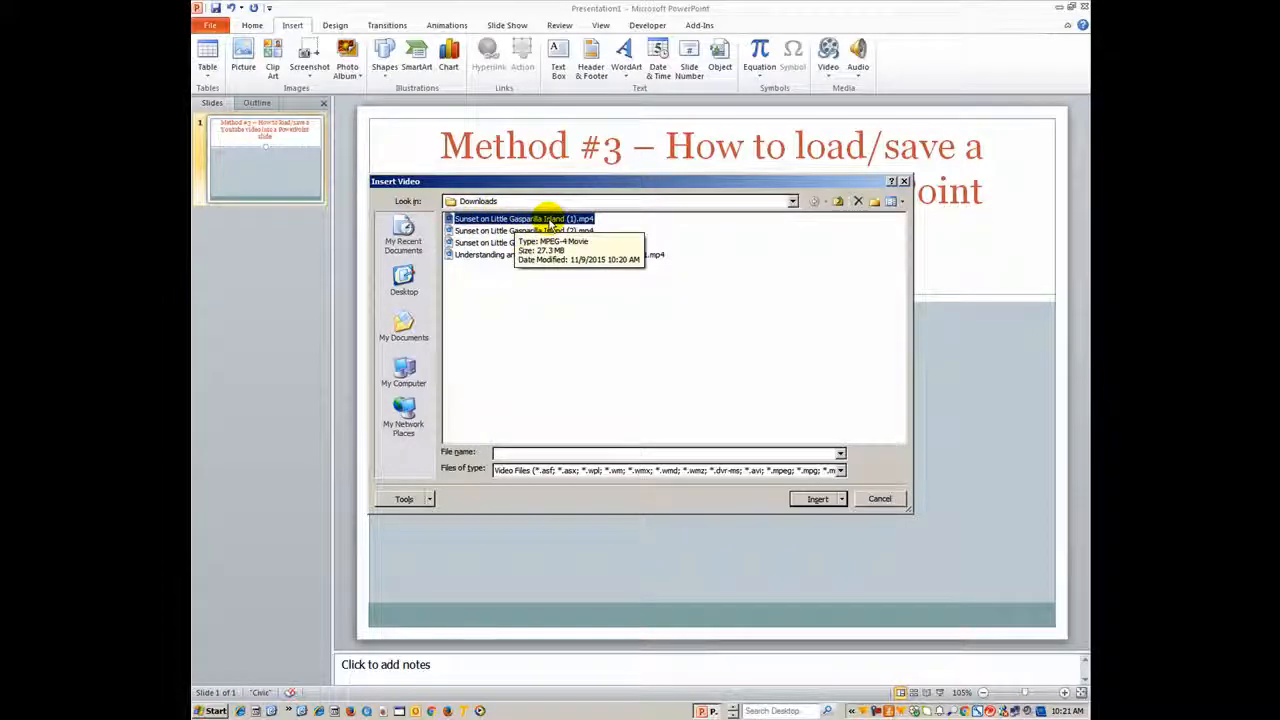
left_click(814, 499)
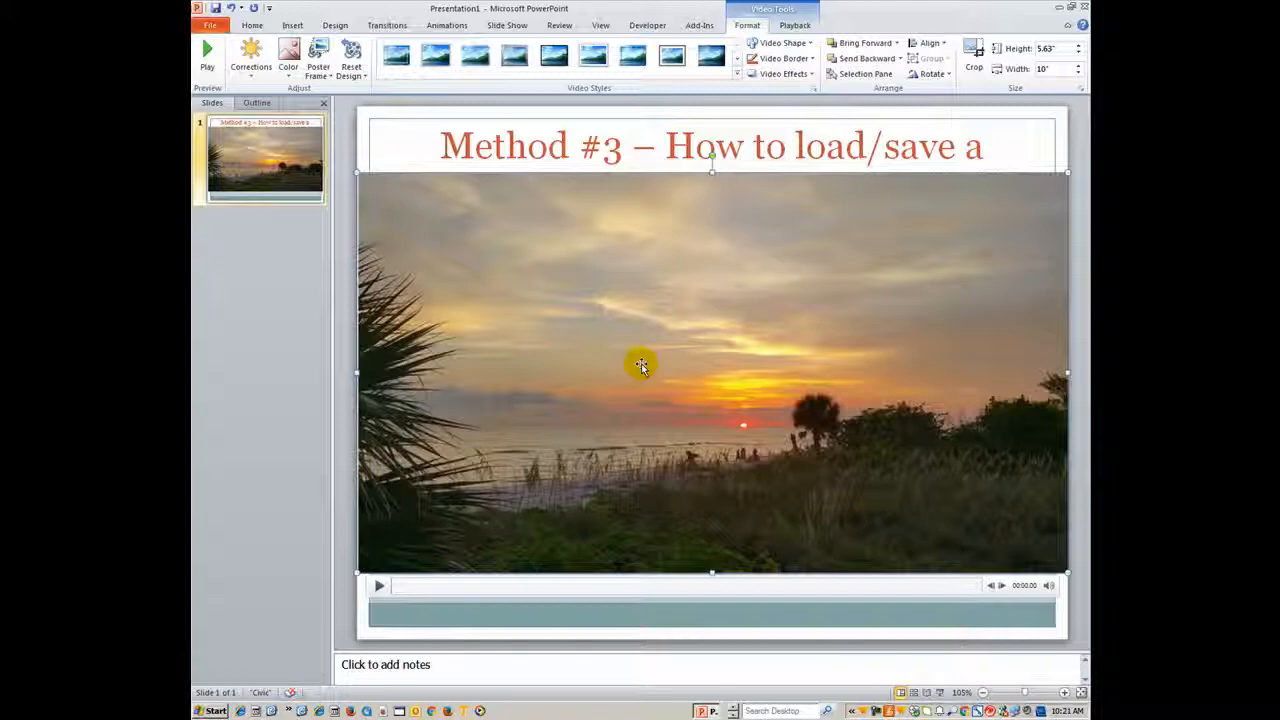
mouse_move(420, 305)
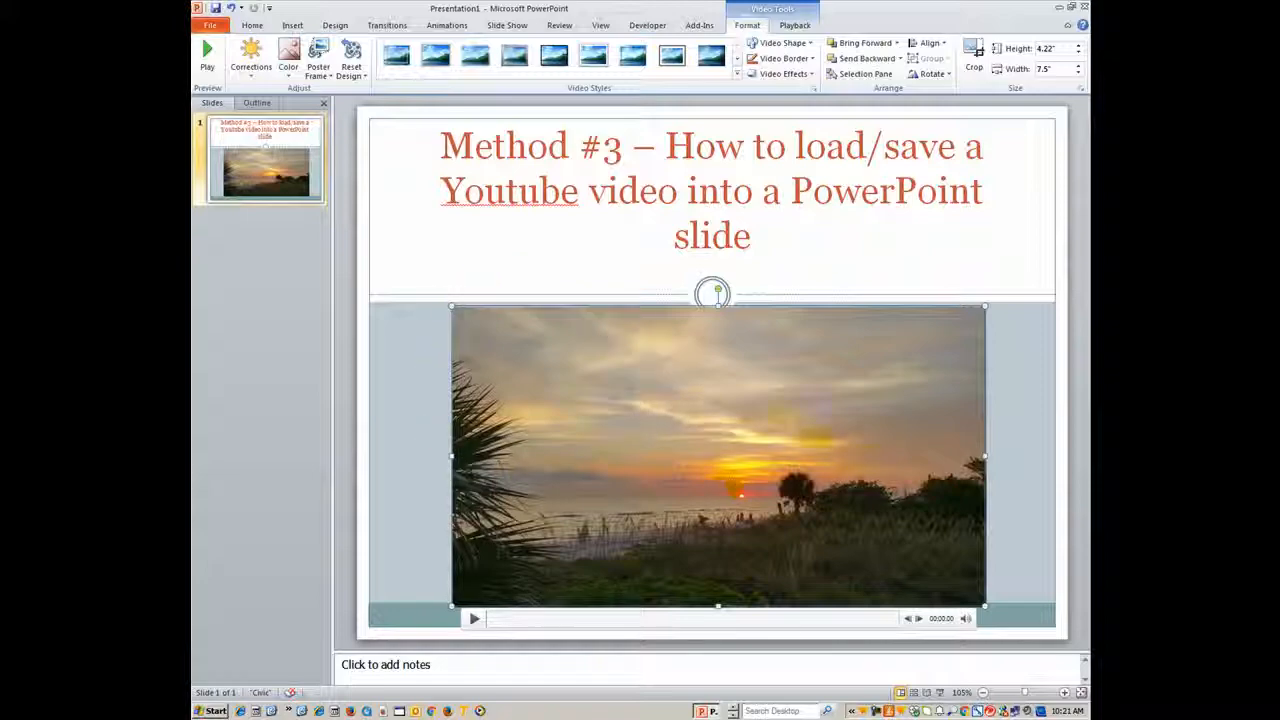
mouse_move(793, 310)
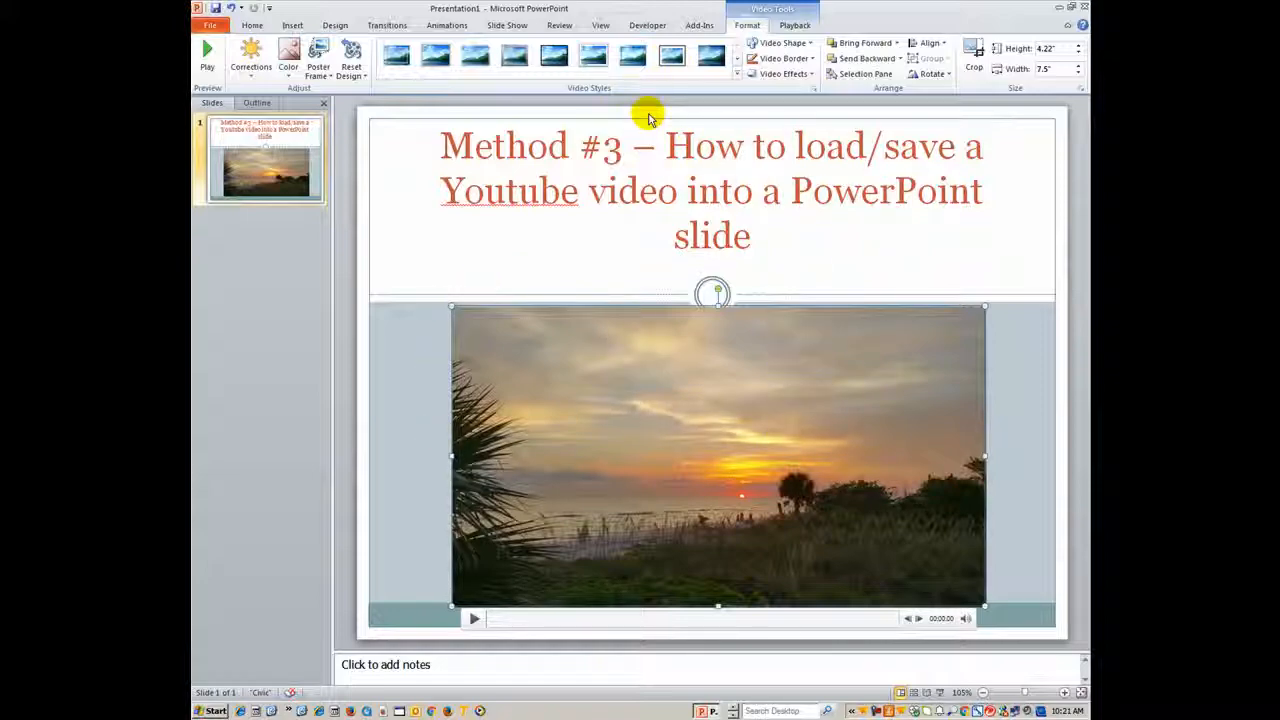
- Preview the Video Styles gallery and apply a framed style to the sunset video
left_click(592, 56)
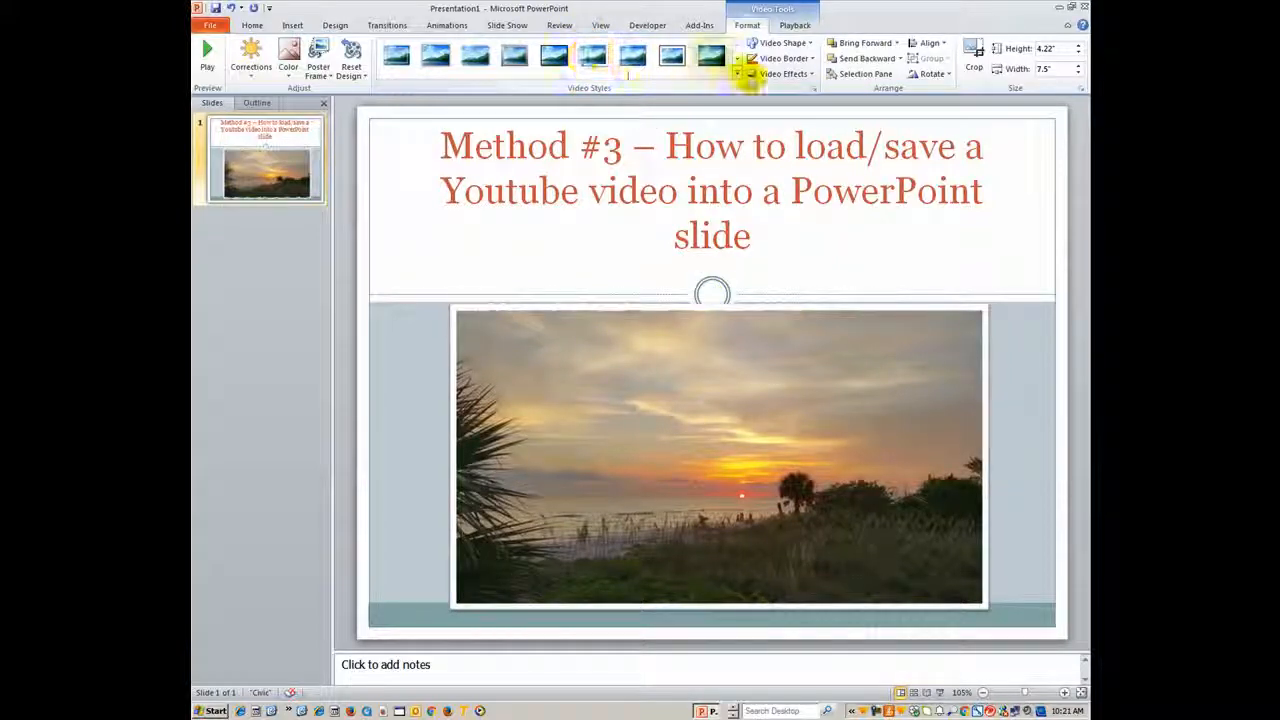
left_click(728, 81)
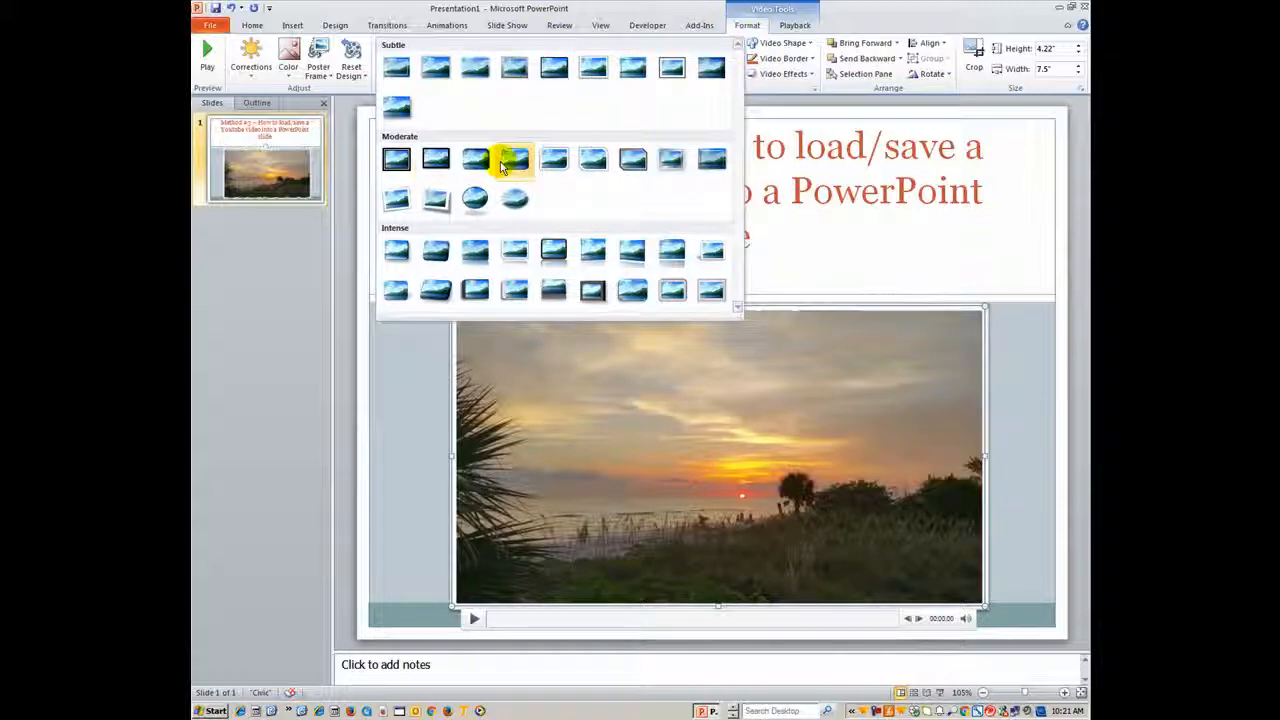
left_click(514, 198)
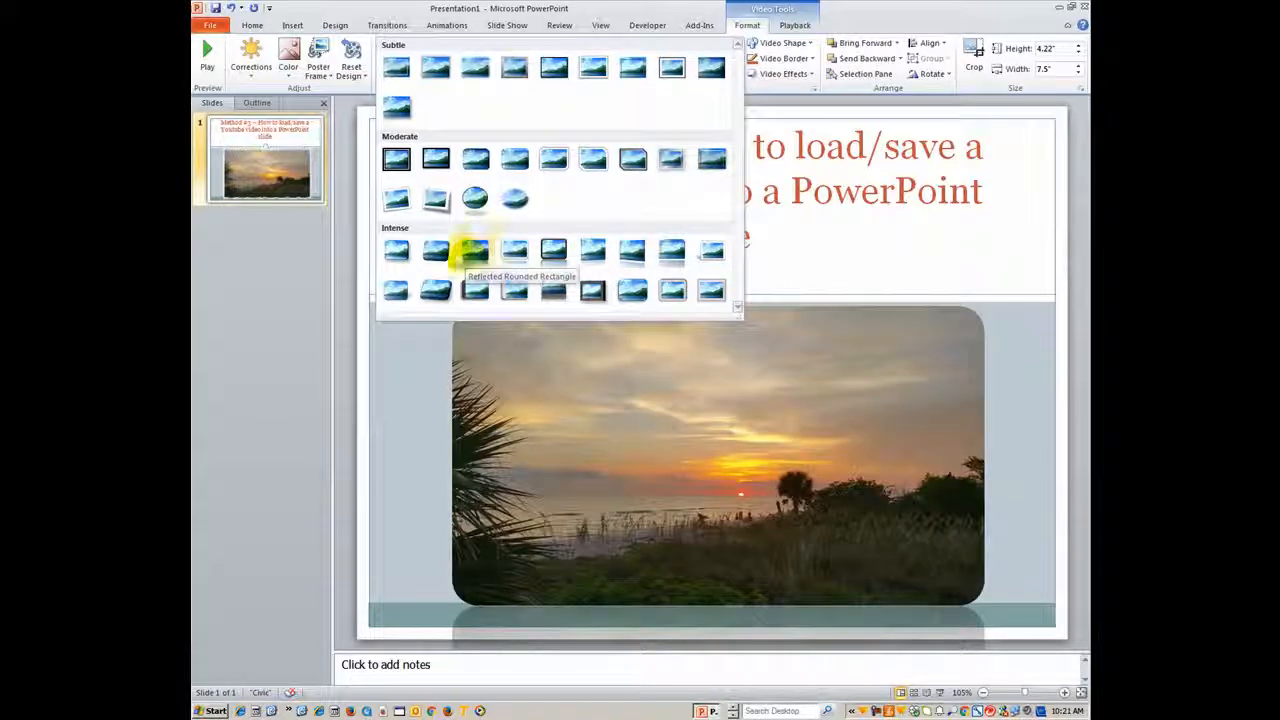
mouse_move(475, 252)
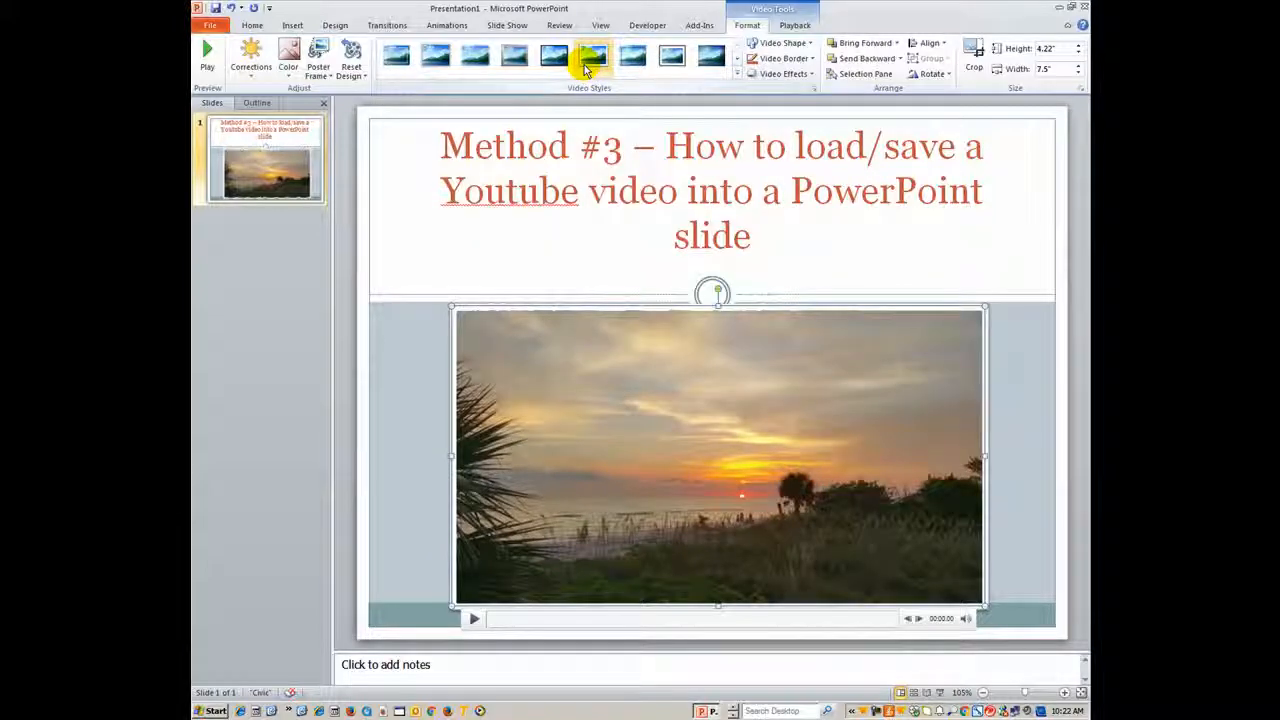
left_click(672, 56)
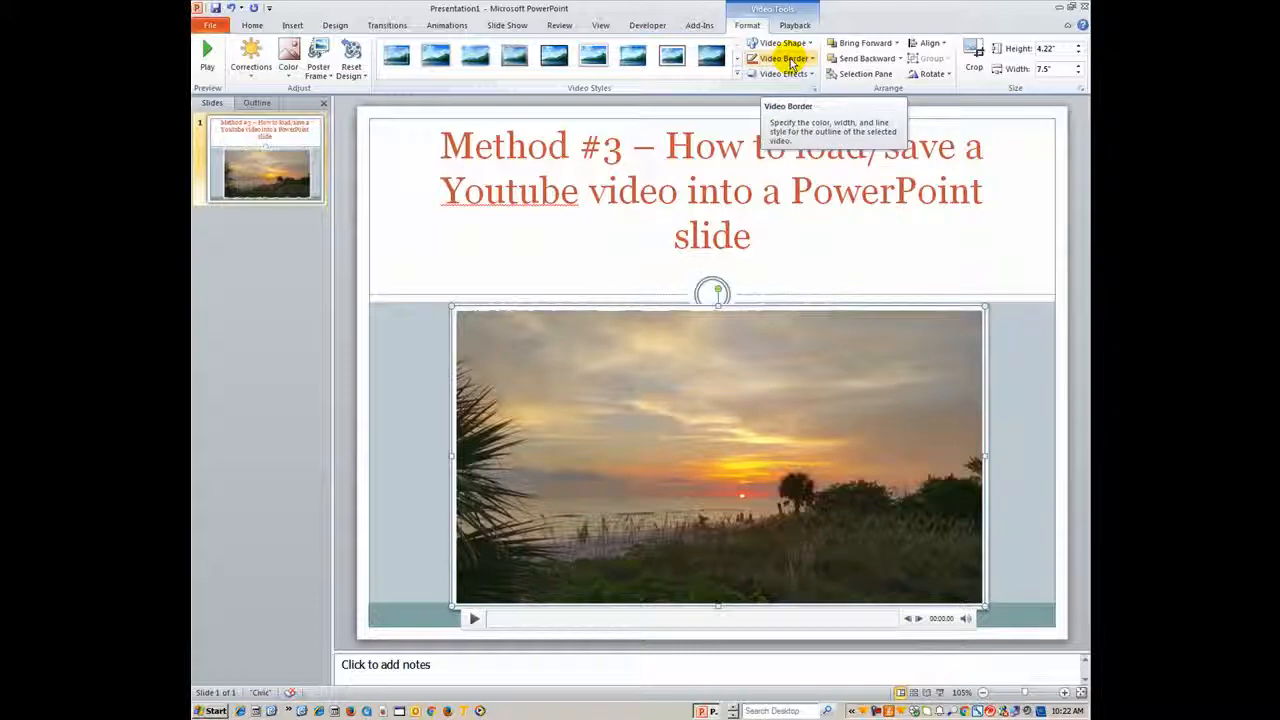
left_click(795, 25)
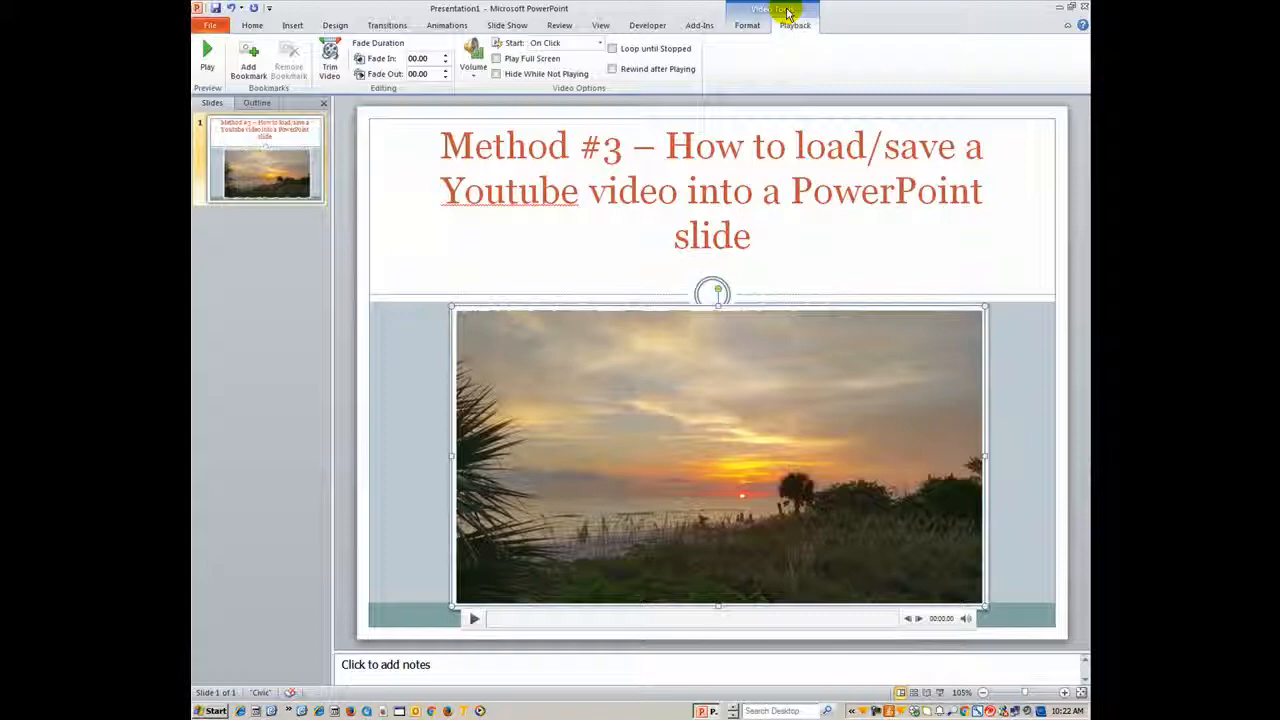
- Trim the sunset video to start at 00:18.371 and end at 00:42.780
left_click(330, 58)
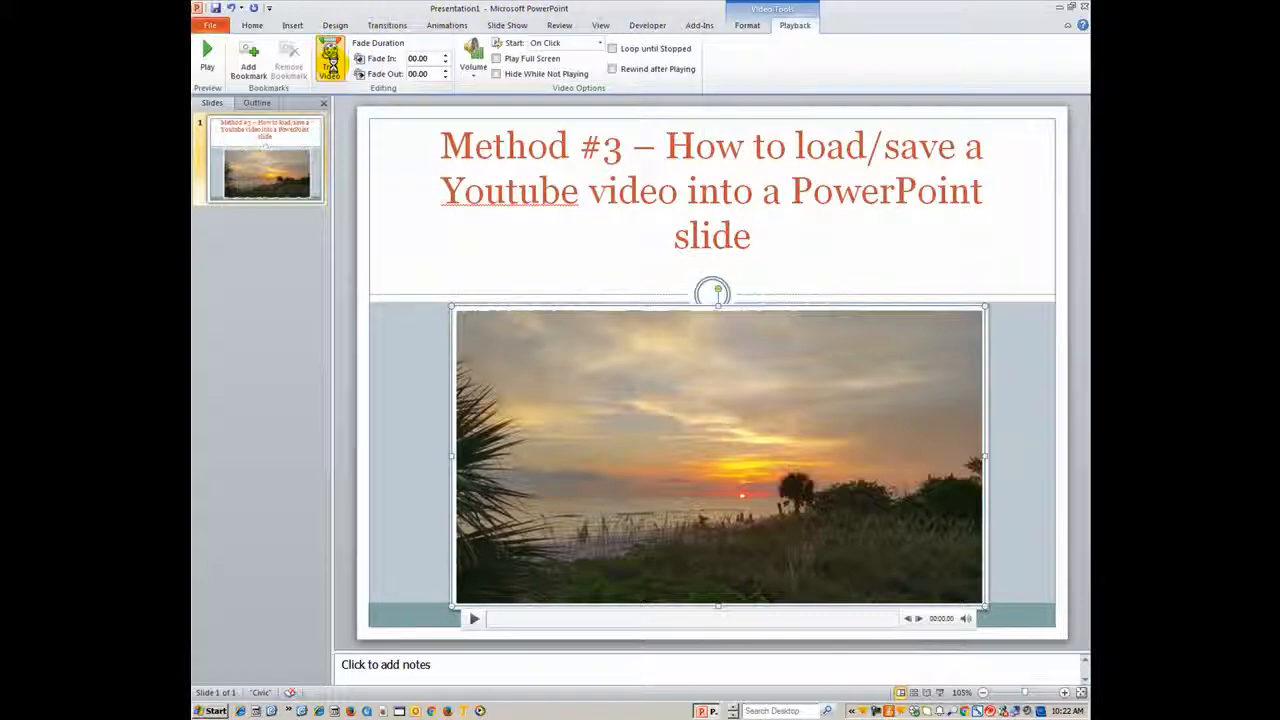
left_click(330, 60)
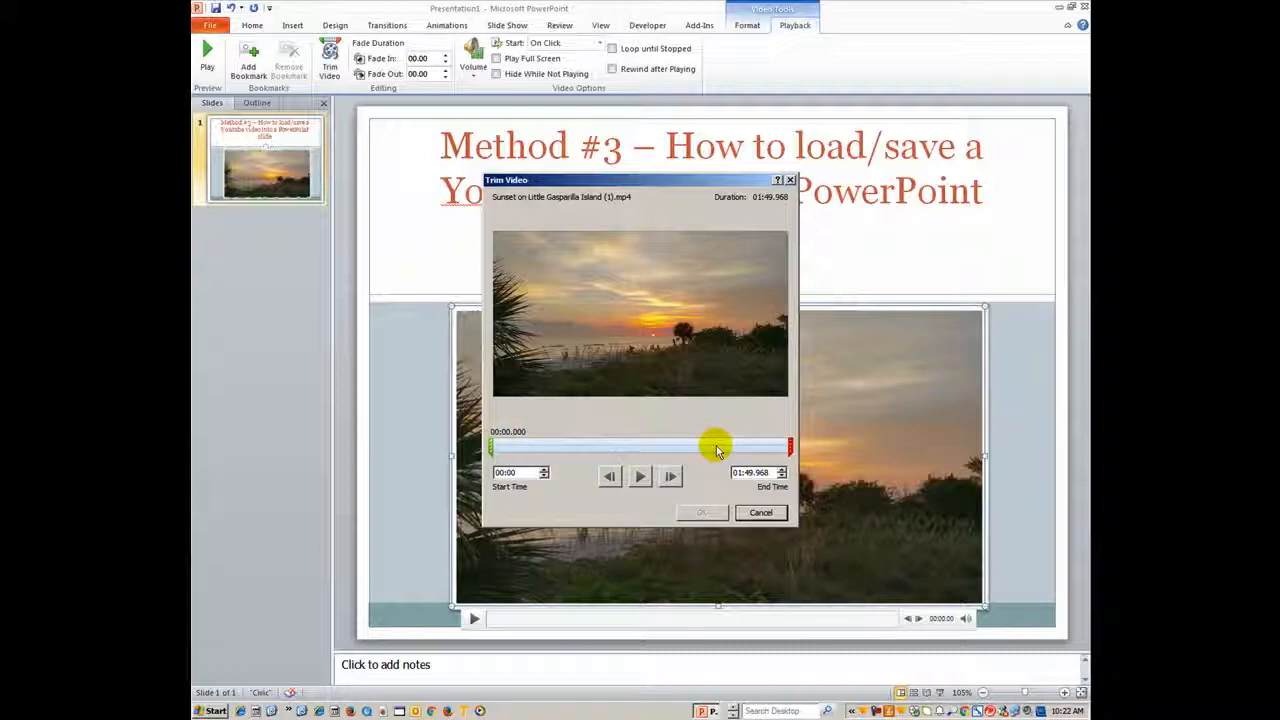
left_click_drag(493, 445, 540, 445)
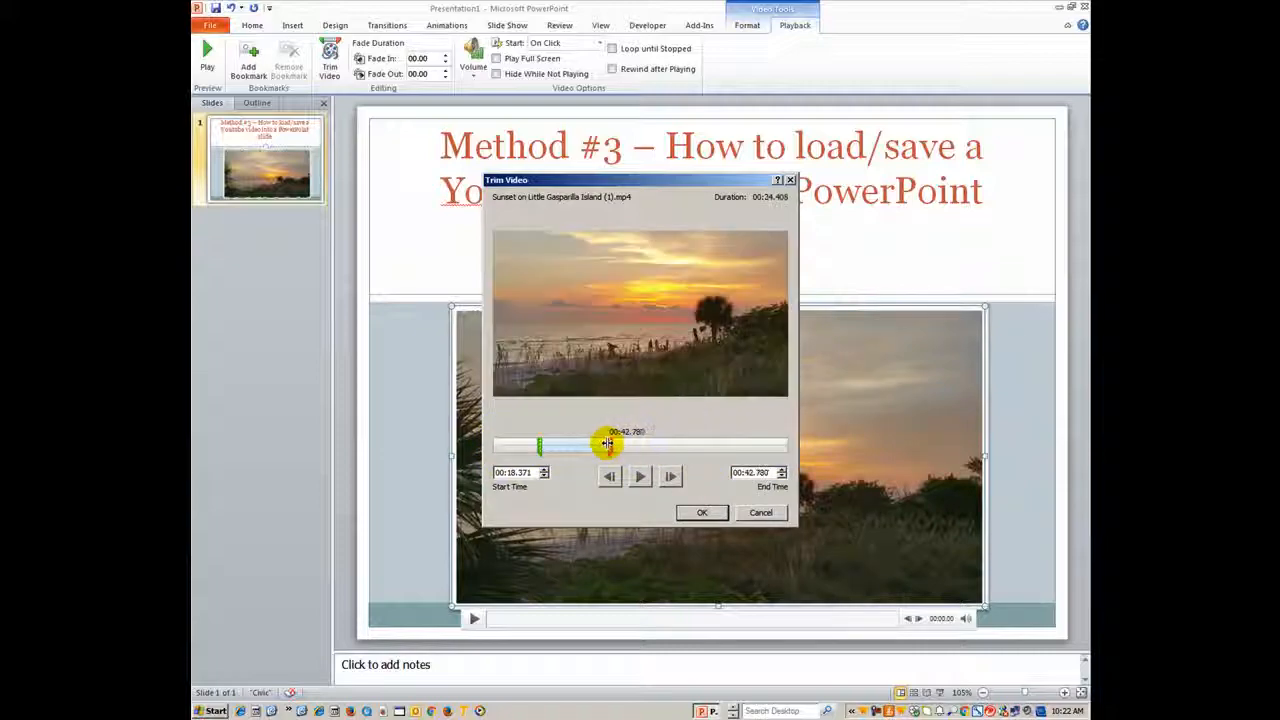
left_click_drag(607, 444, 565, 444)
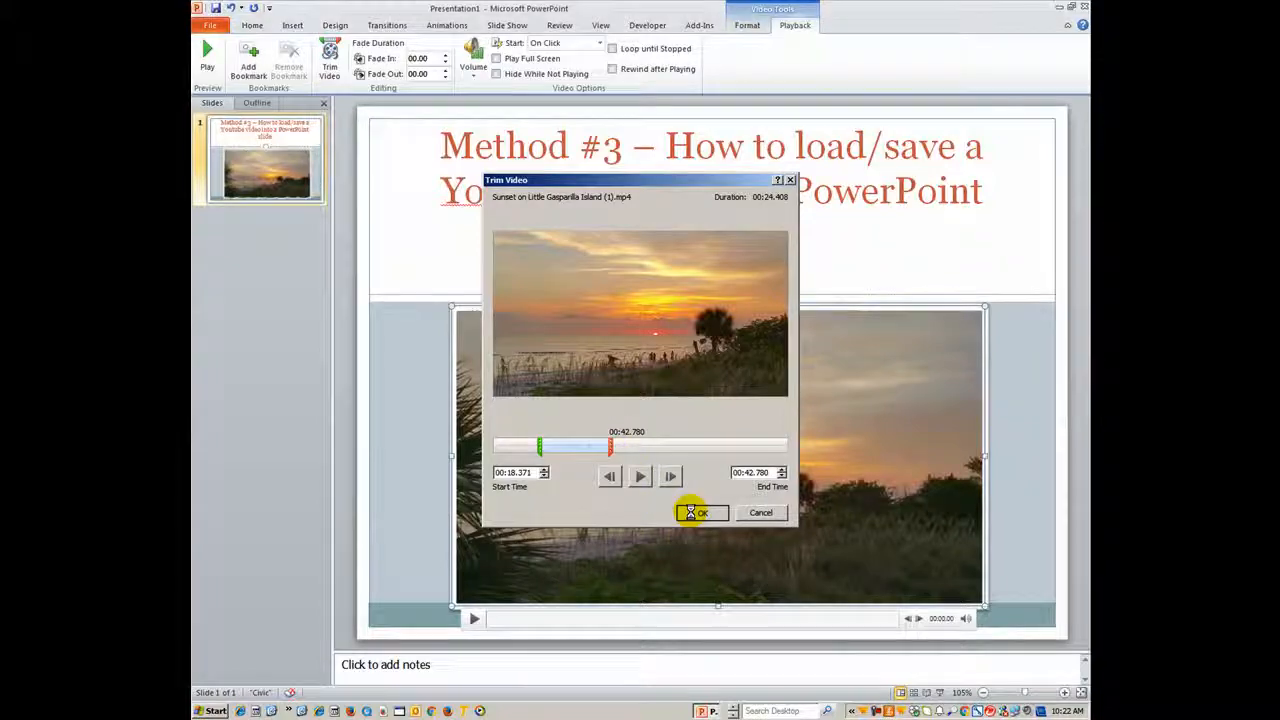
left_click(701, 512)
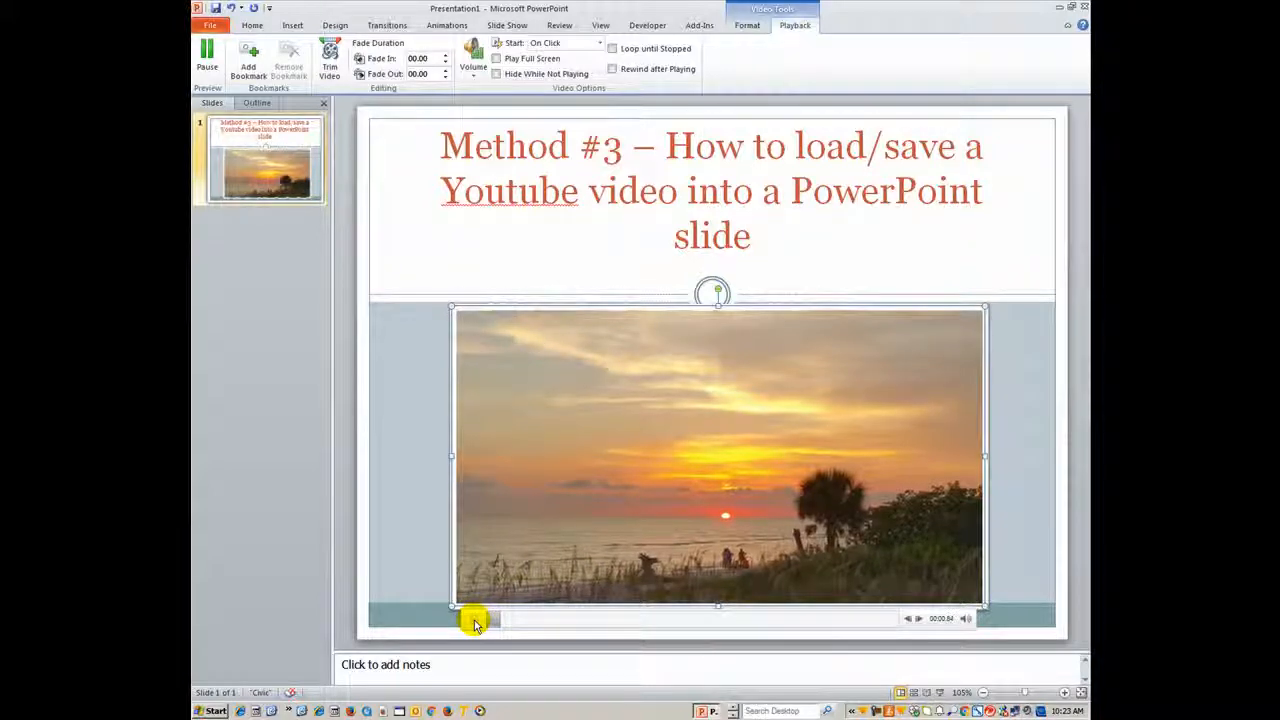
- Play the trimmed sunset clip from its control bar on the Method #3 slide
left_click(475, 620)
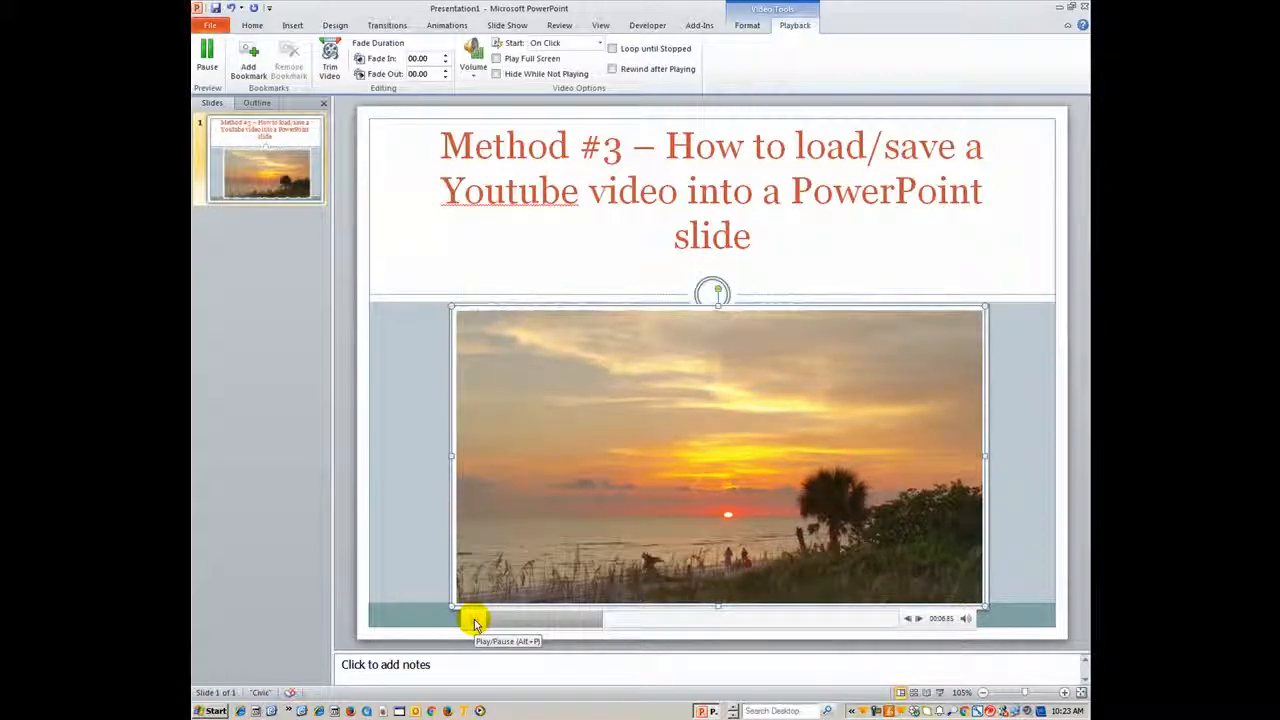
left_click(475, 618)
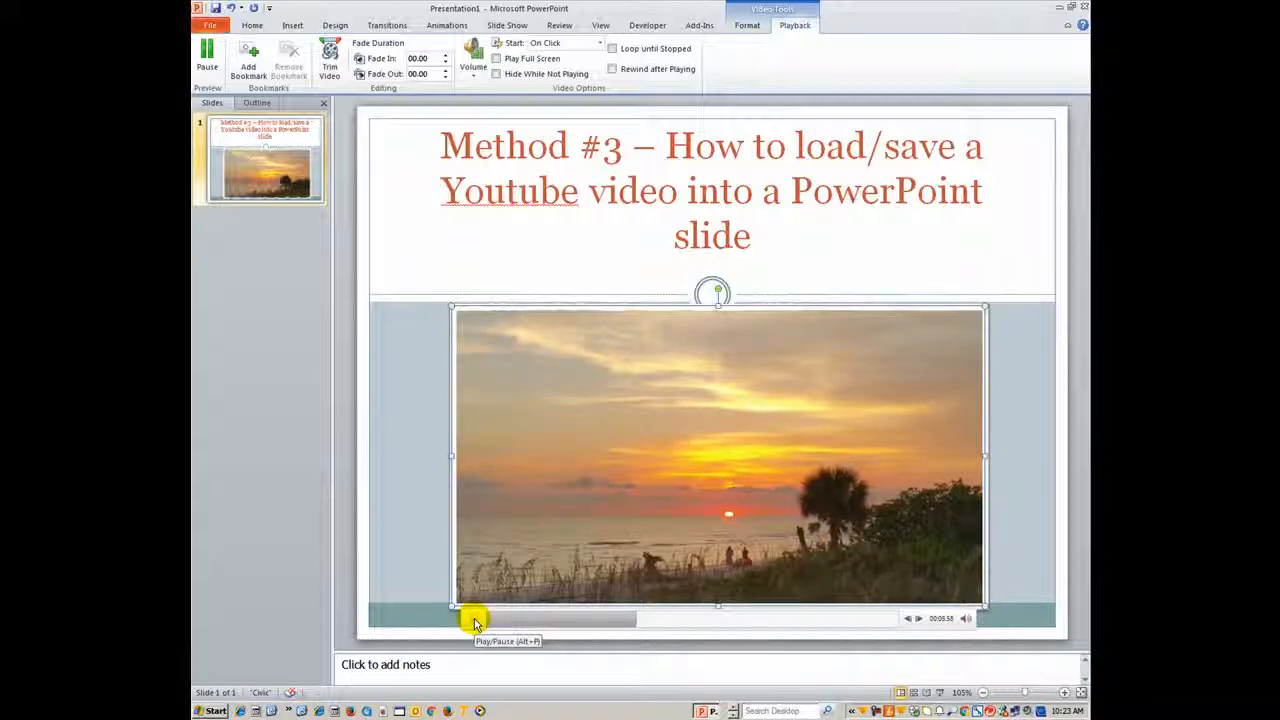